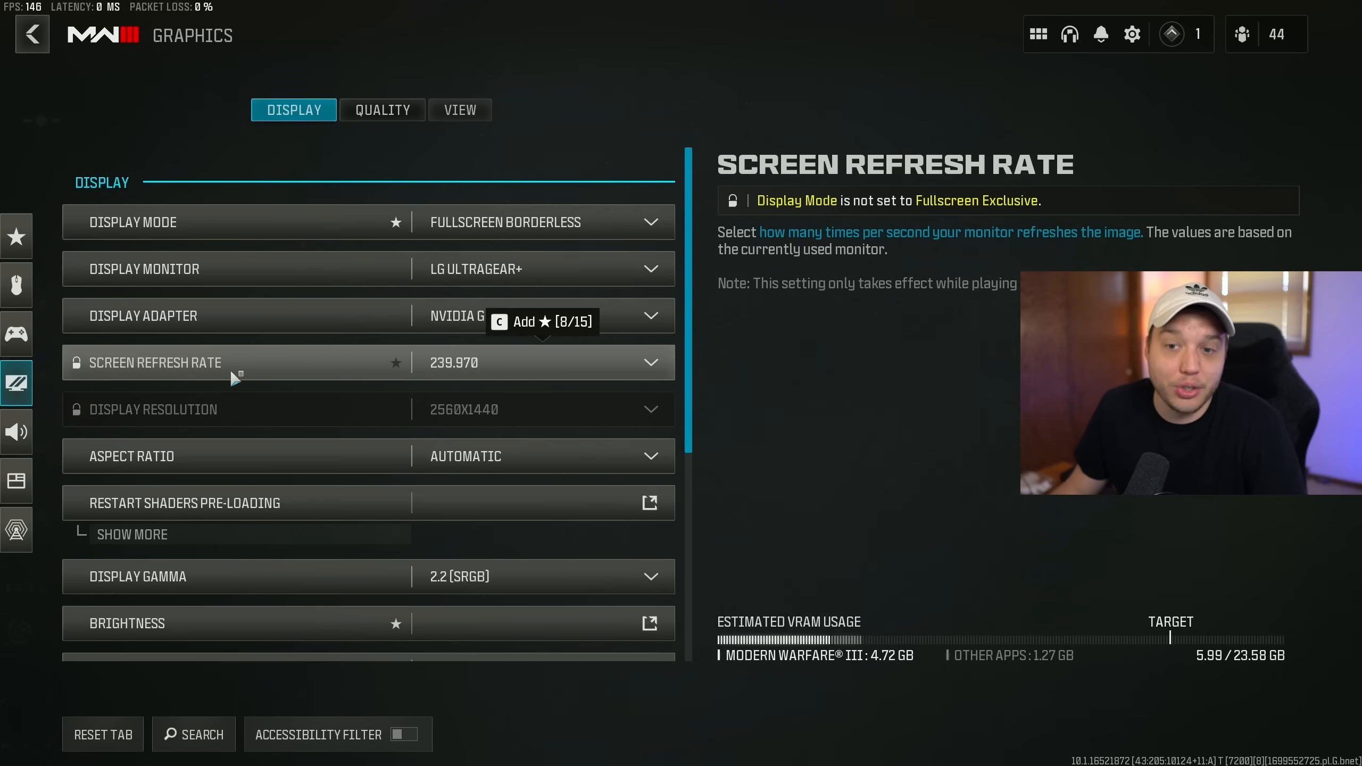
{"action": "mouse_move", "coordinate": [295, 409]}
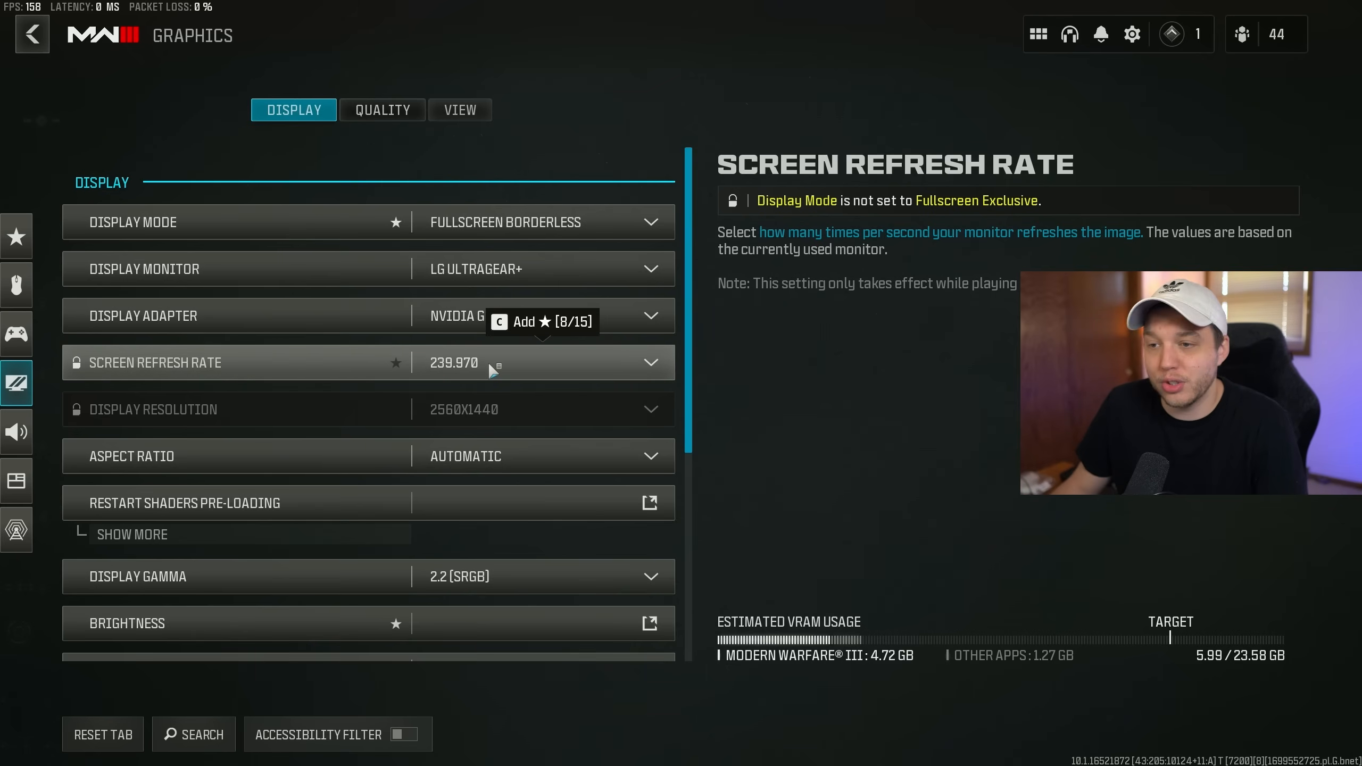
Show the Quality graphics settings with the extra FidelityFX CAS Strength option revealed under Upscaling / Sharpening
{"action": "scroll", "scroll_direction": "down", "scroll_amount": 3}
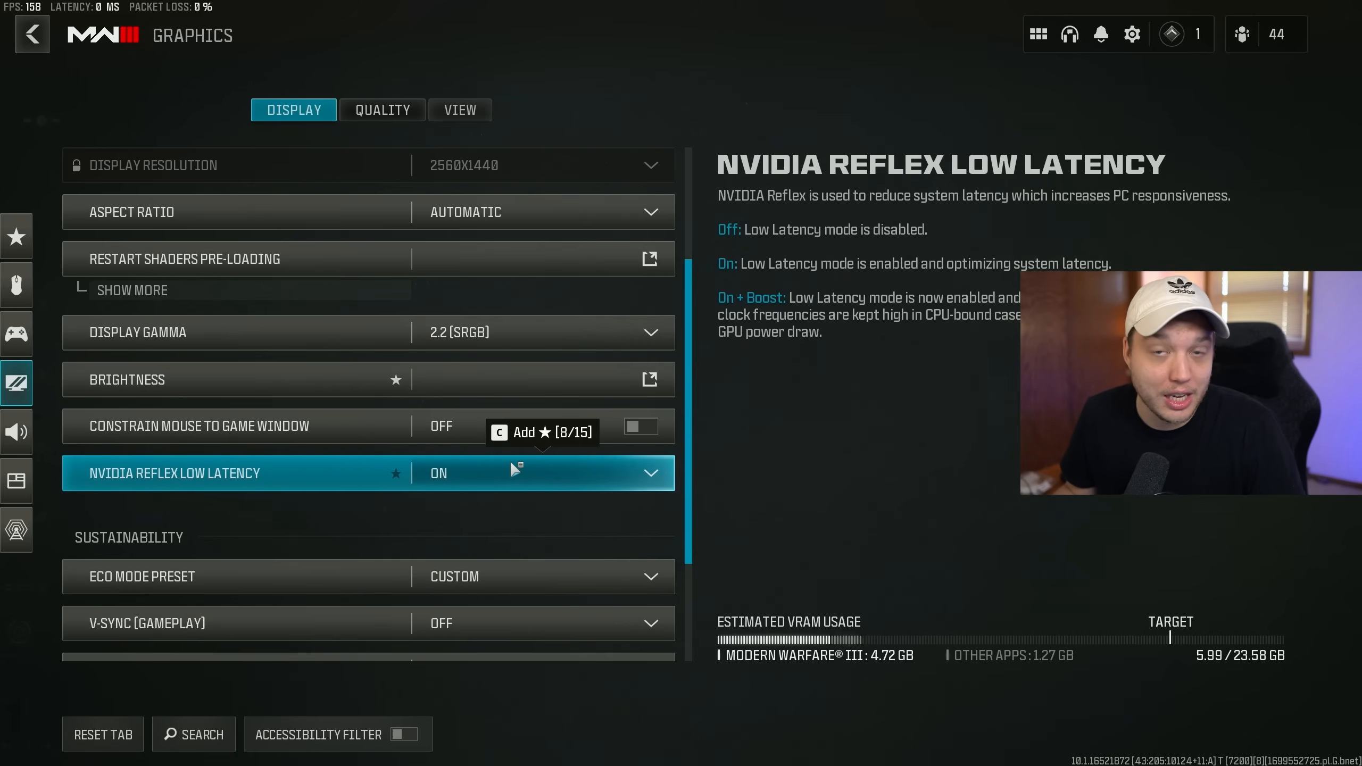
{"action": "scroll", "scroll_direction": "down", "scroll_amount": 3}
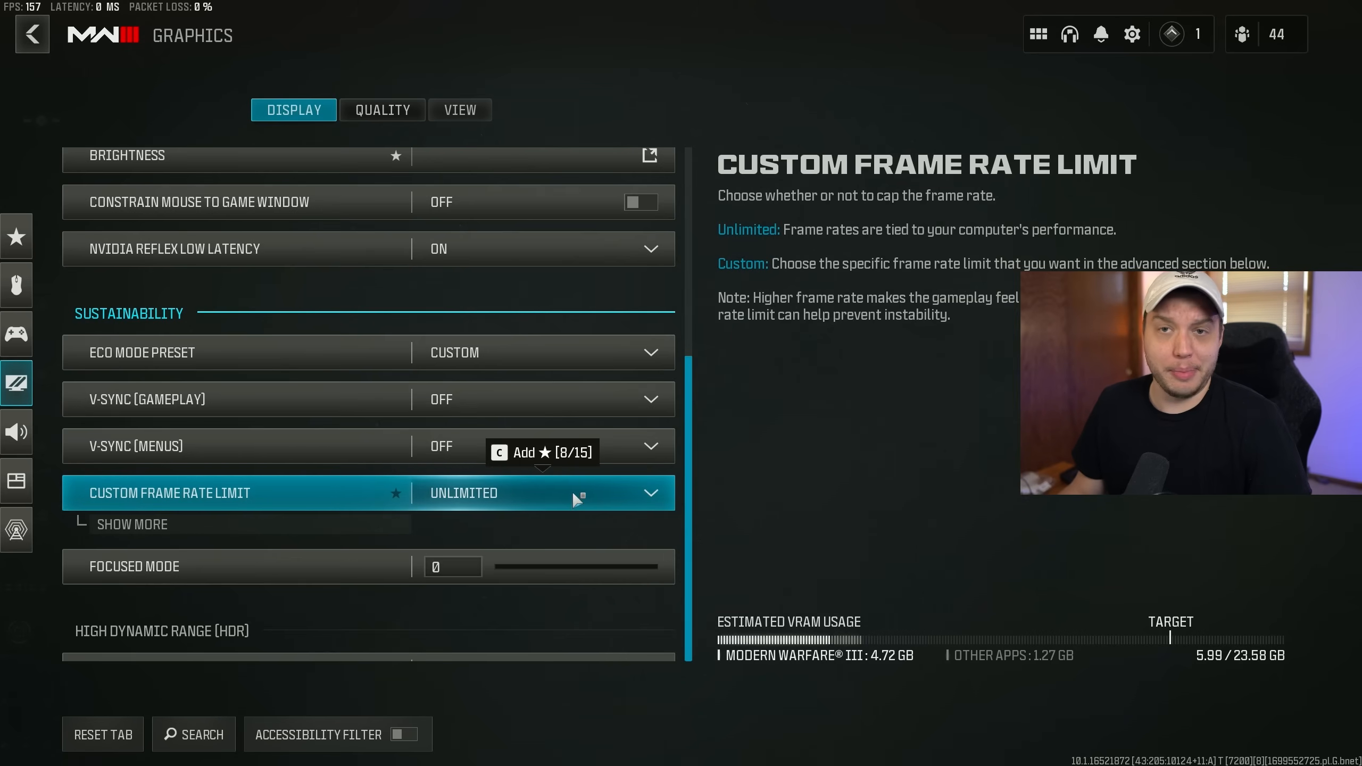
{"action": "mouse_move", "coordinate": [532, 506]}
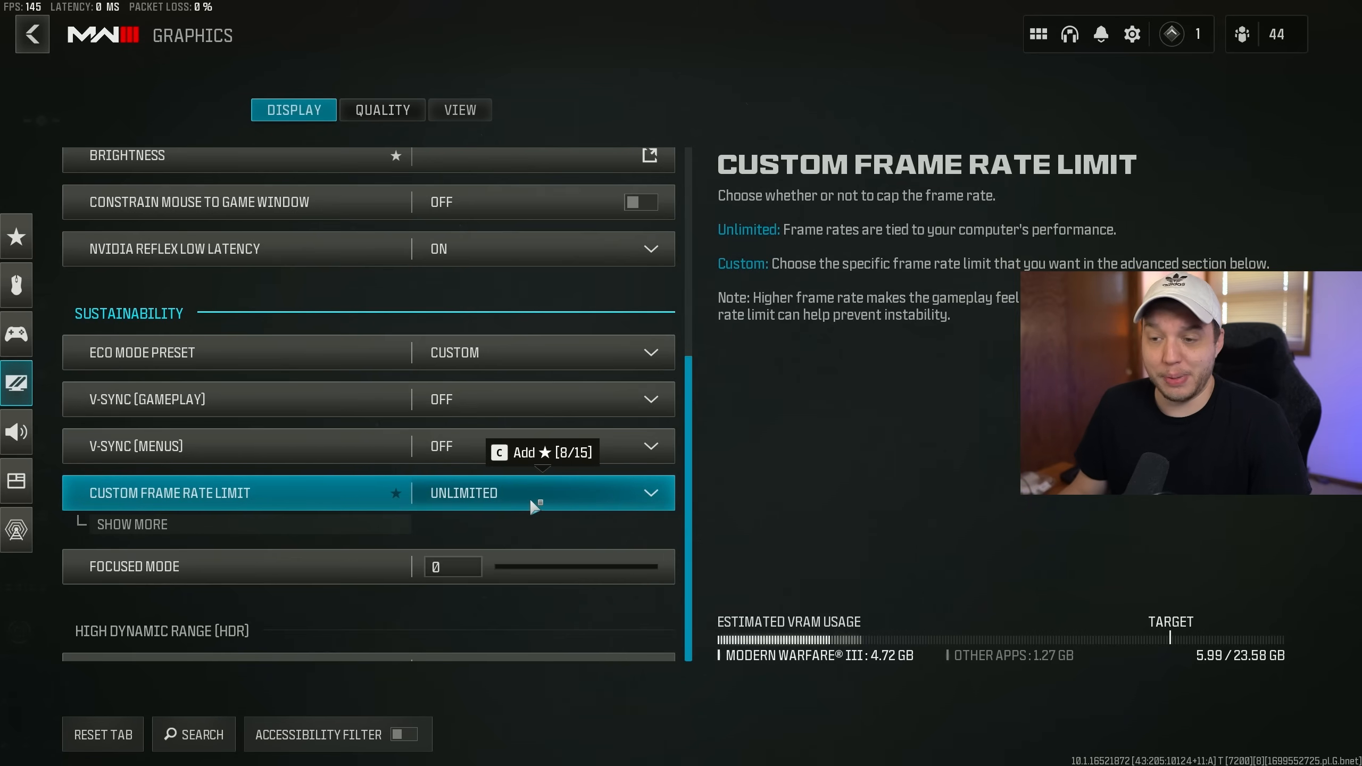
{"action": "left_click", "coordinate": [382, 110]}
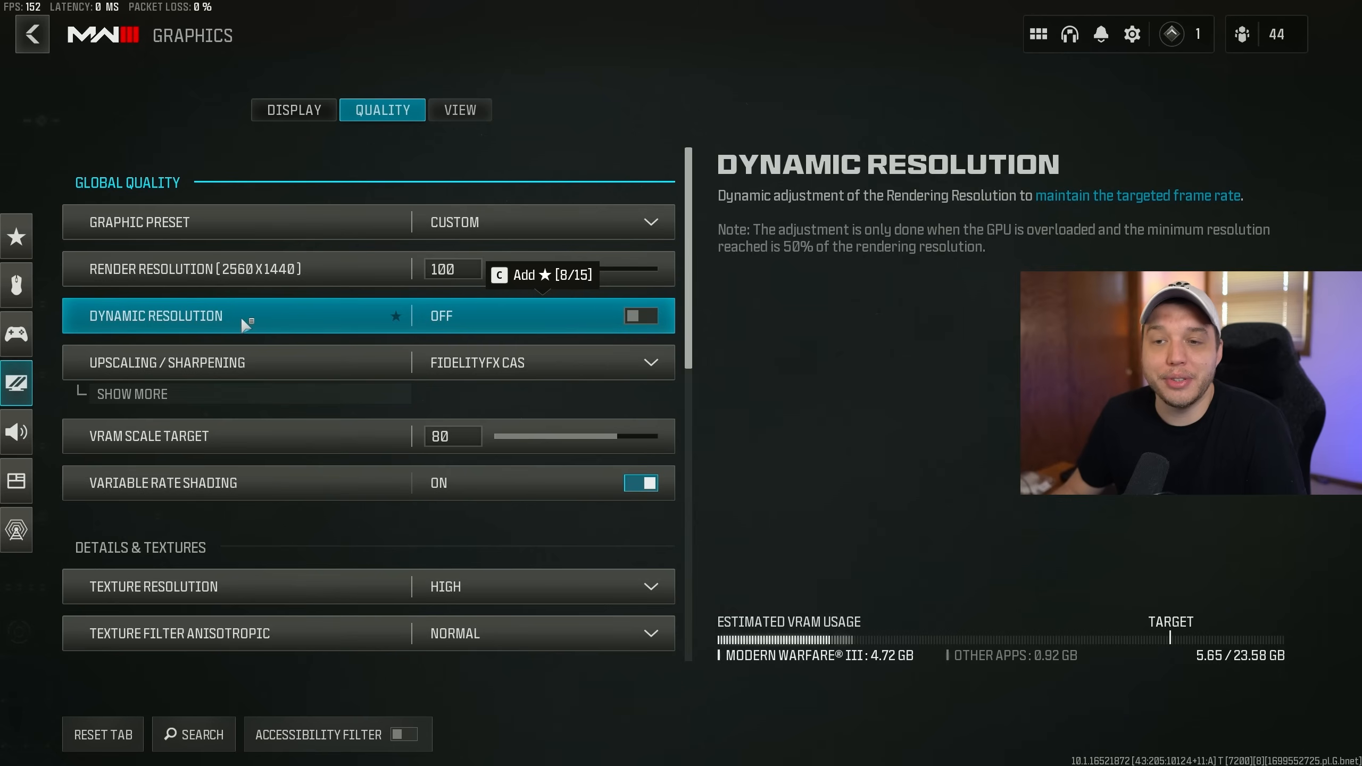
{"action": "mouse_move", "coordinate": [287, 324]}
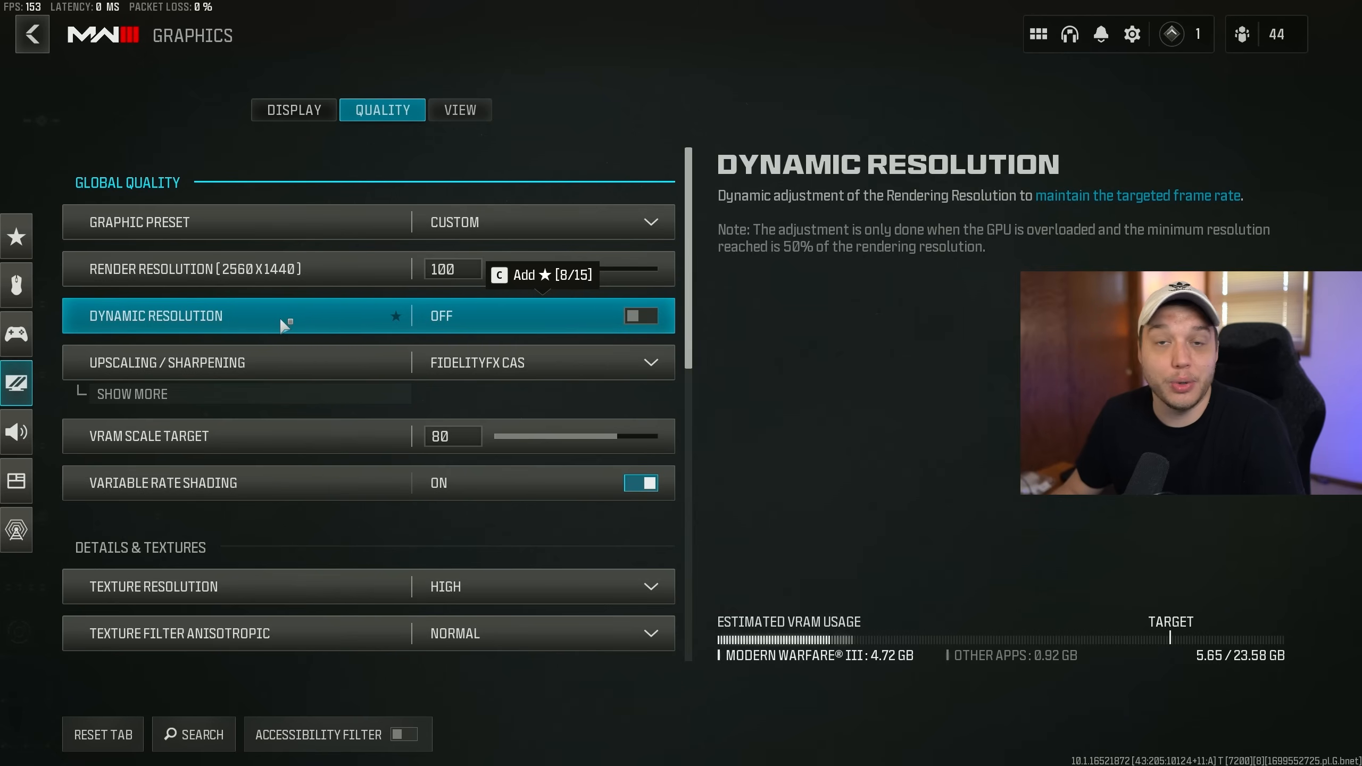
{"action": "mouse_move", "coordinate": [272, 318]}
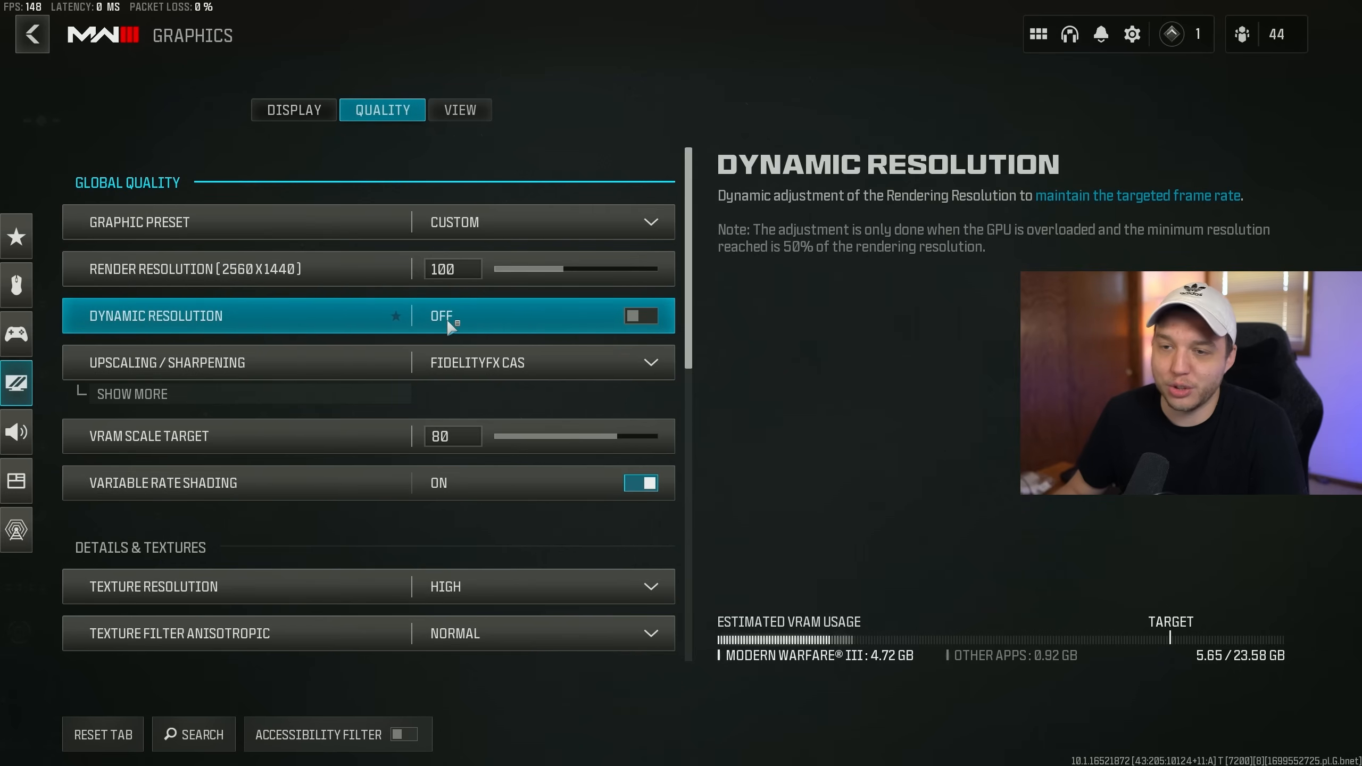
{"action": "mouse_move", "coordinate": [348, 362]}
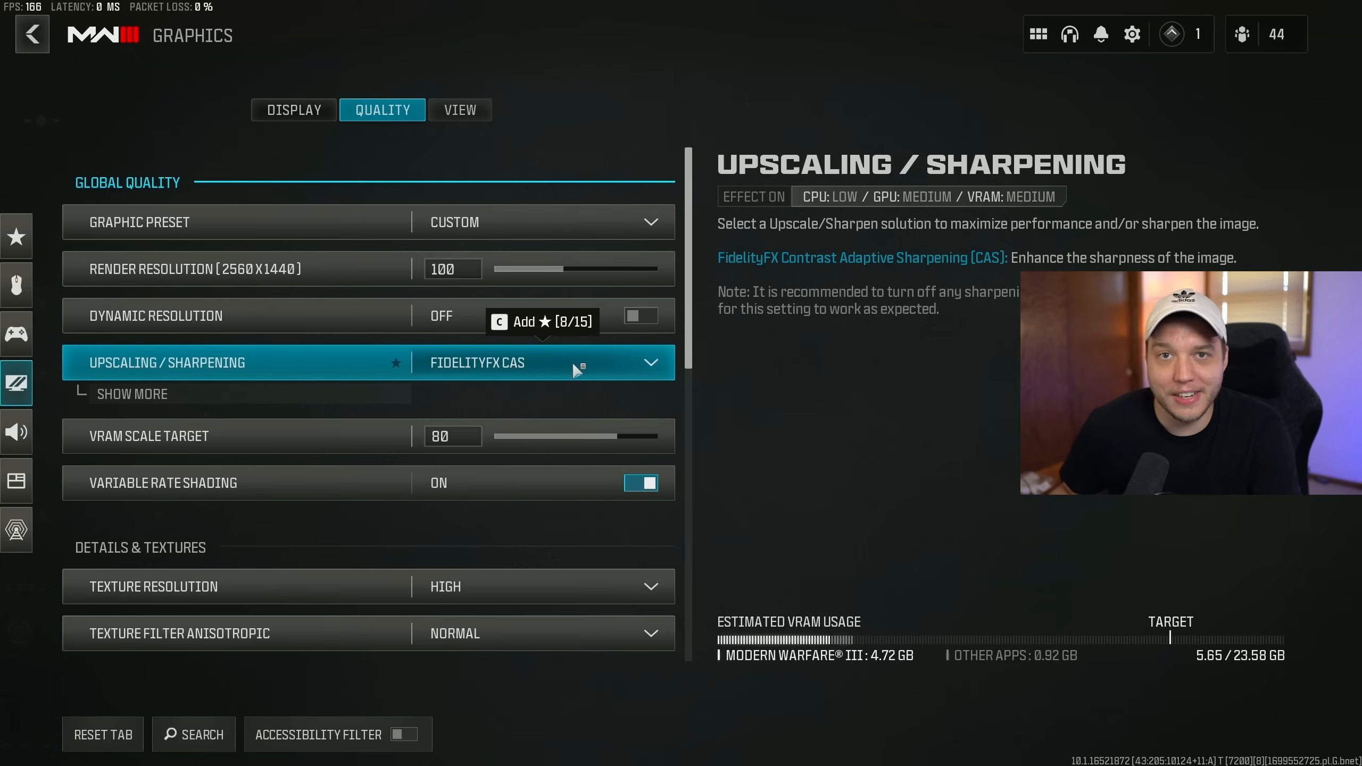
{"action": "left_click", "coordinate": [132, 394]}
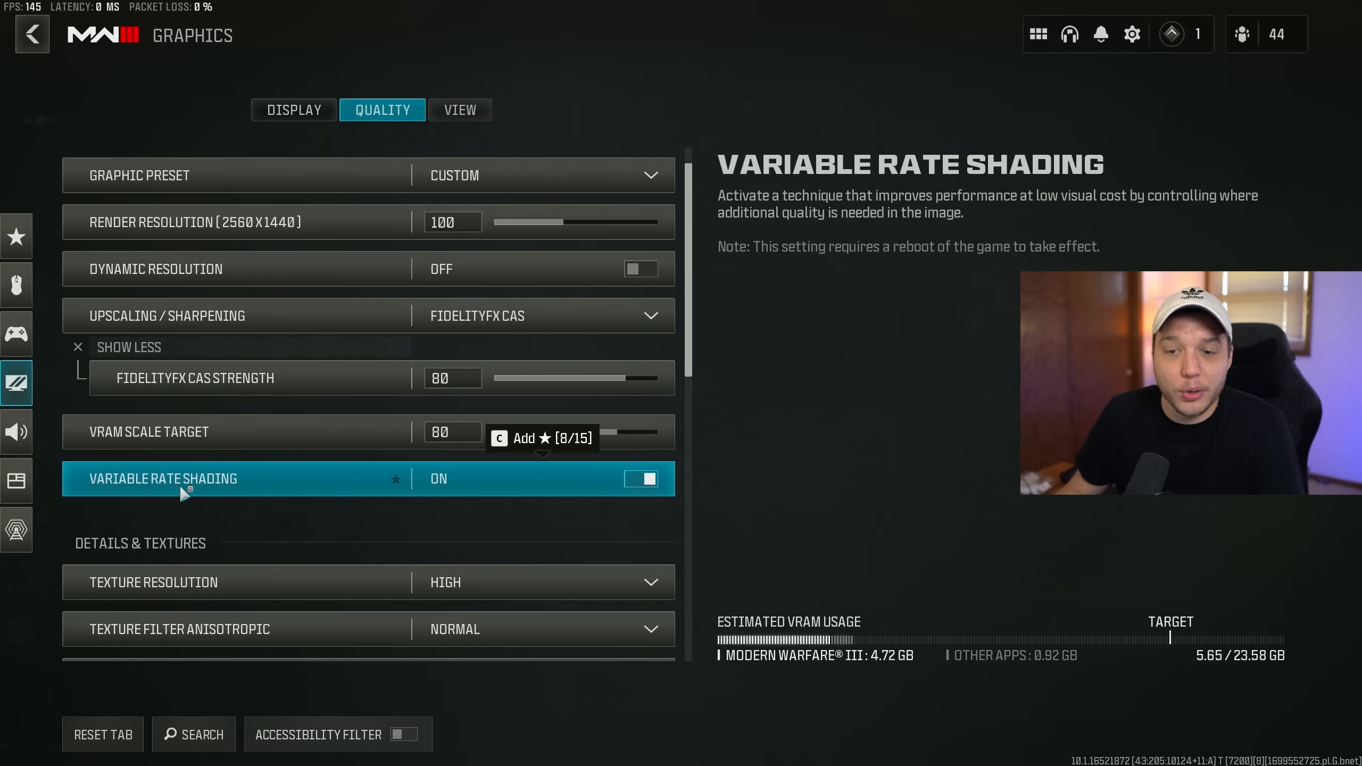
{"action": "mouse_move", "coordinate": [512, 474]}
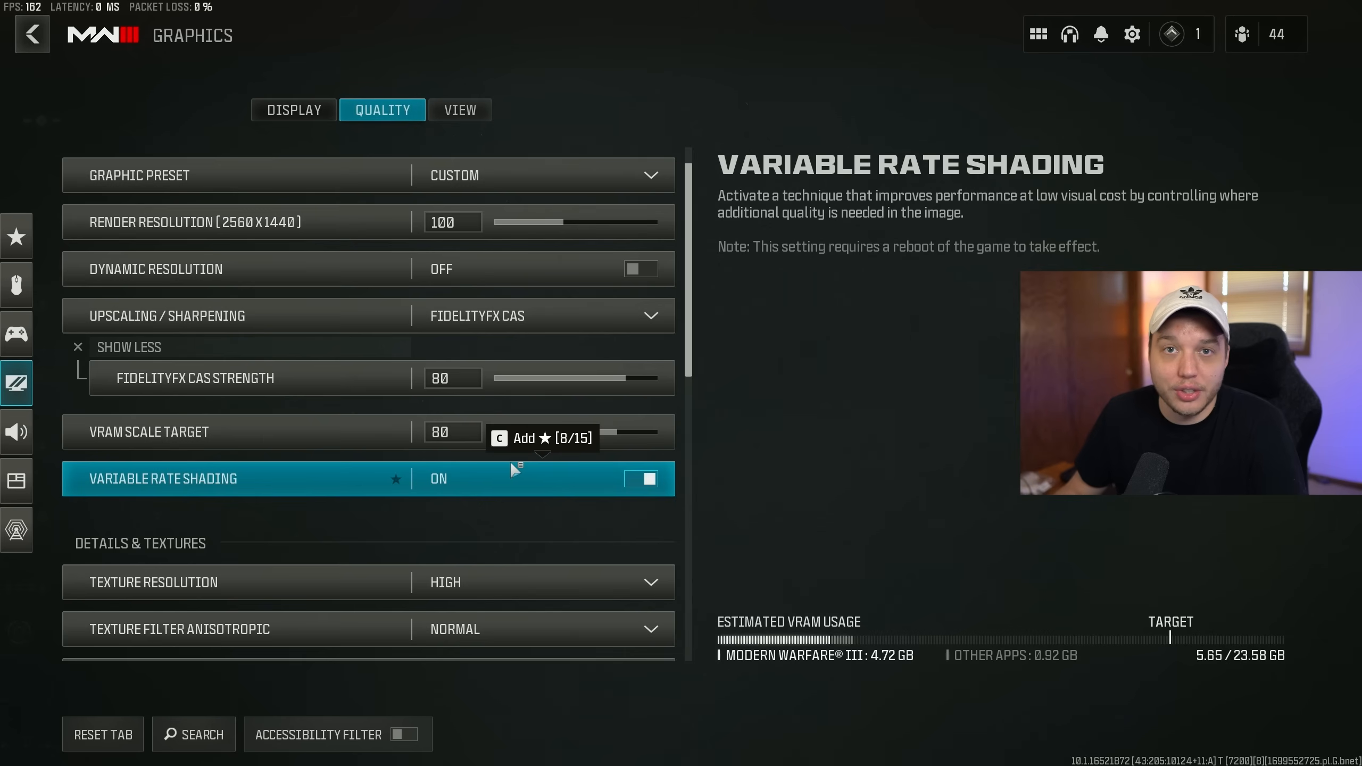
{"action": "scroll", "scroll_direction": "down", "scroll_amount": 3}
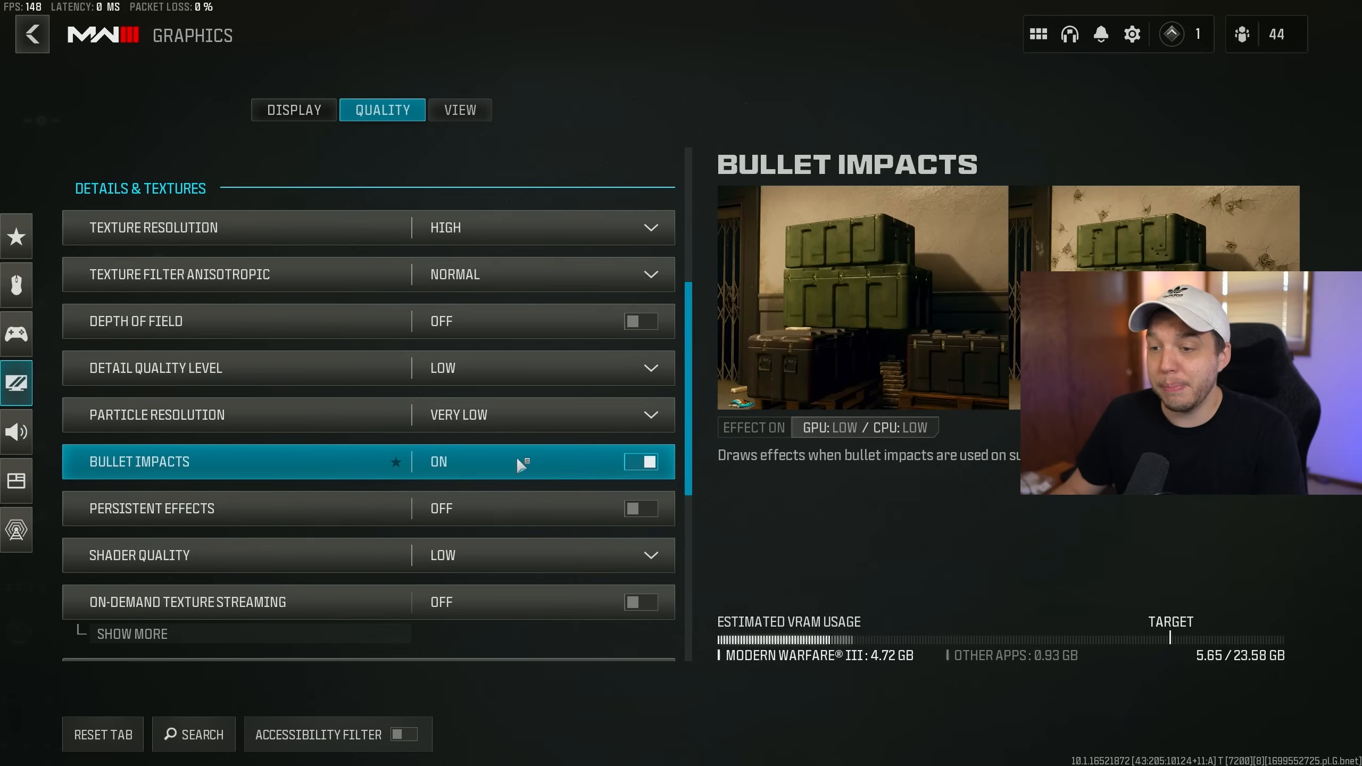
{"action": "mouse_move", "coordinate": [151, 508]}
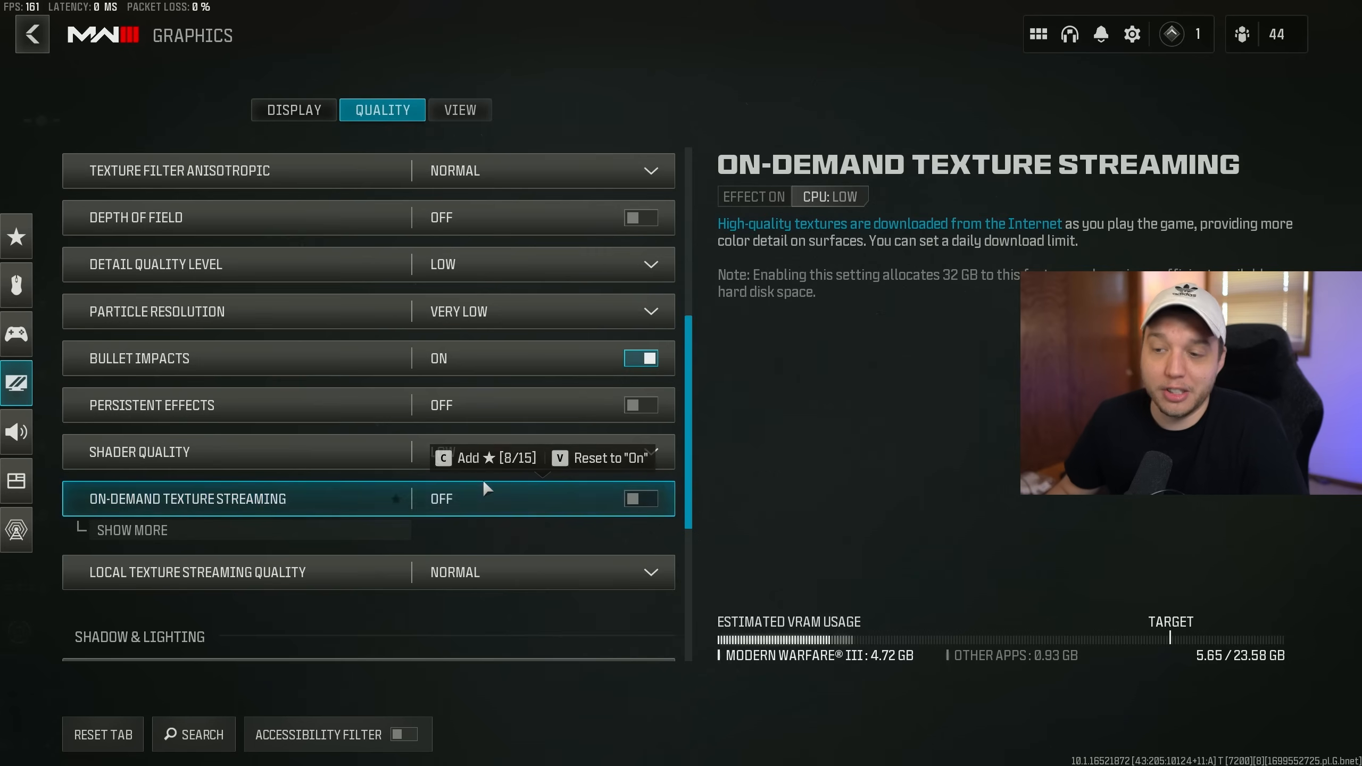
{"action": "scroll", "scroll_direction": "down", "scroll_amount": 3}
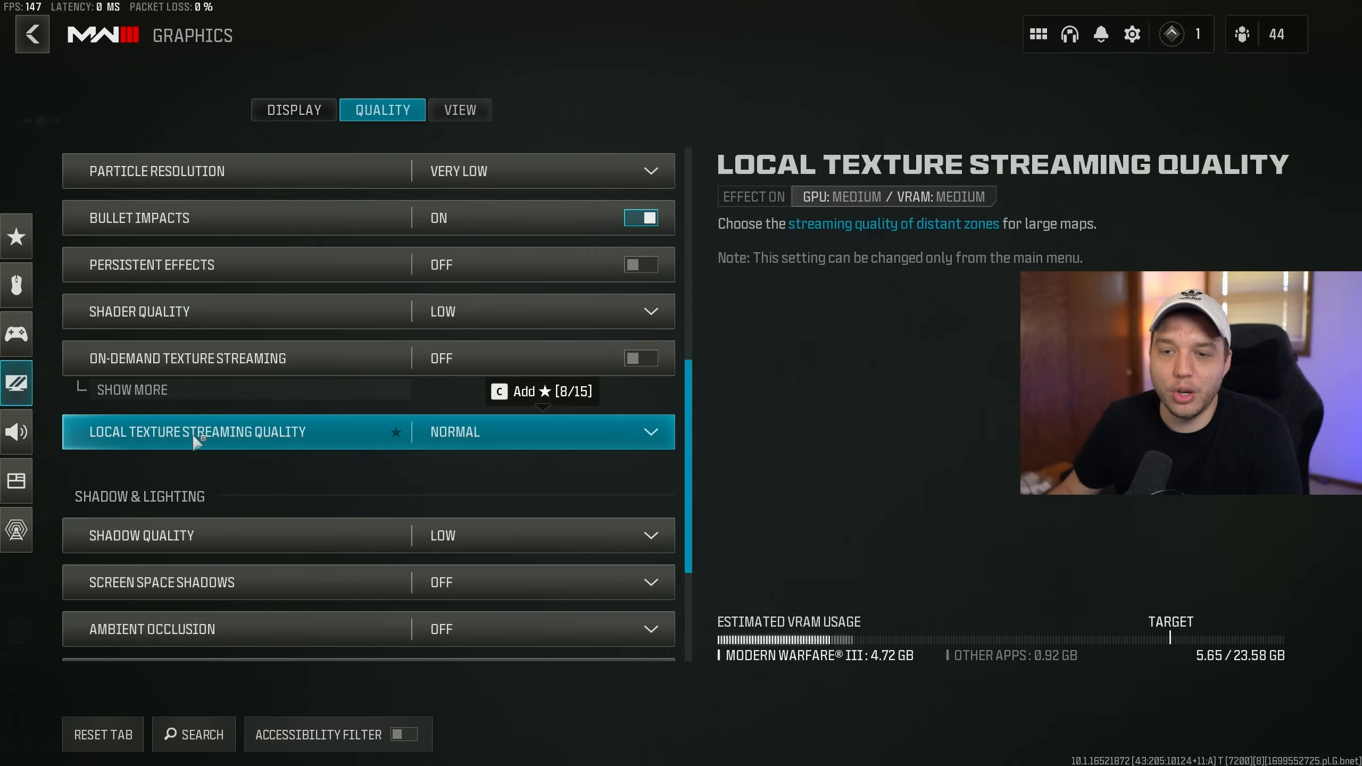
{"action": "scroll", "scroll_direction": "down", "scroll_amount": 3}
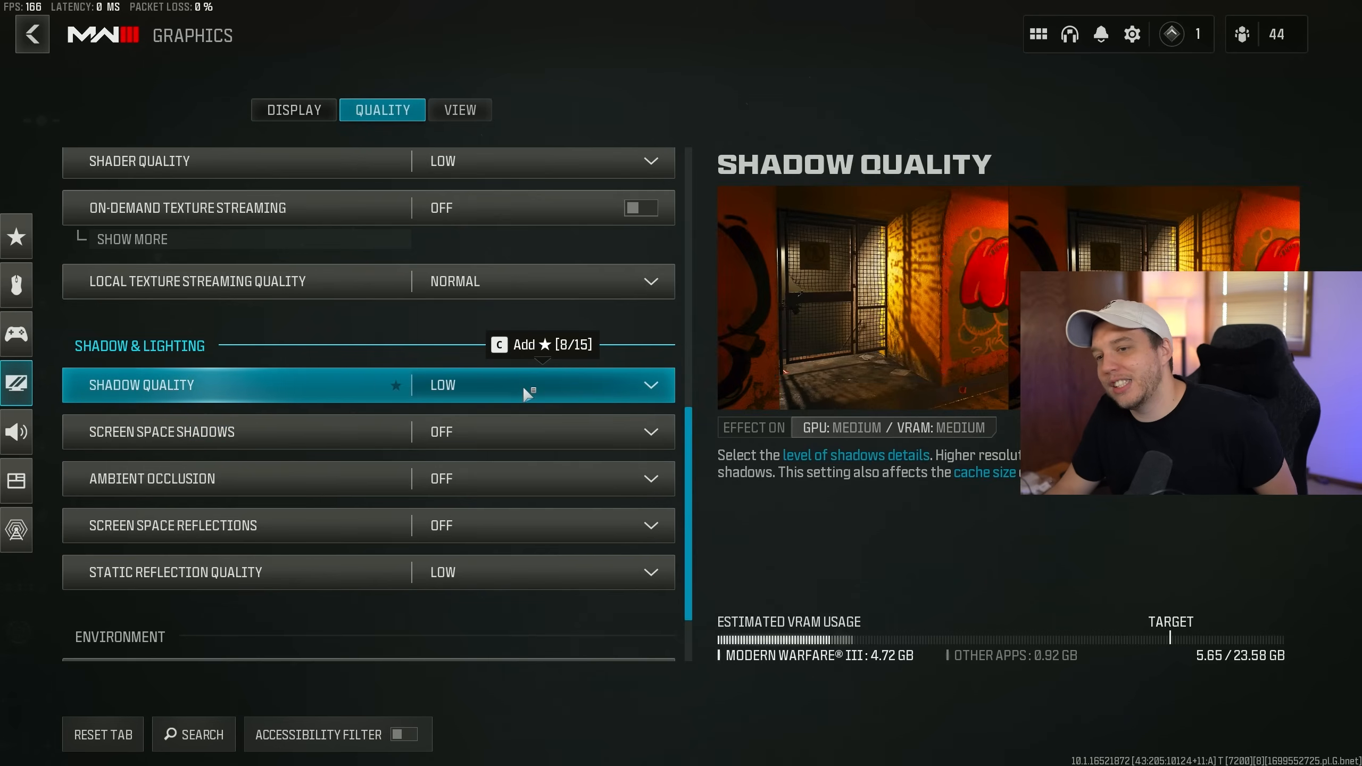
{"action": "left_click", "coordinate": [543, 385]}
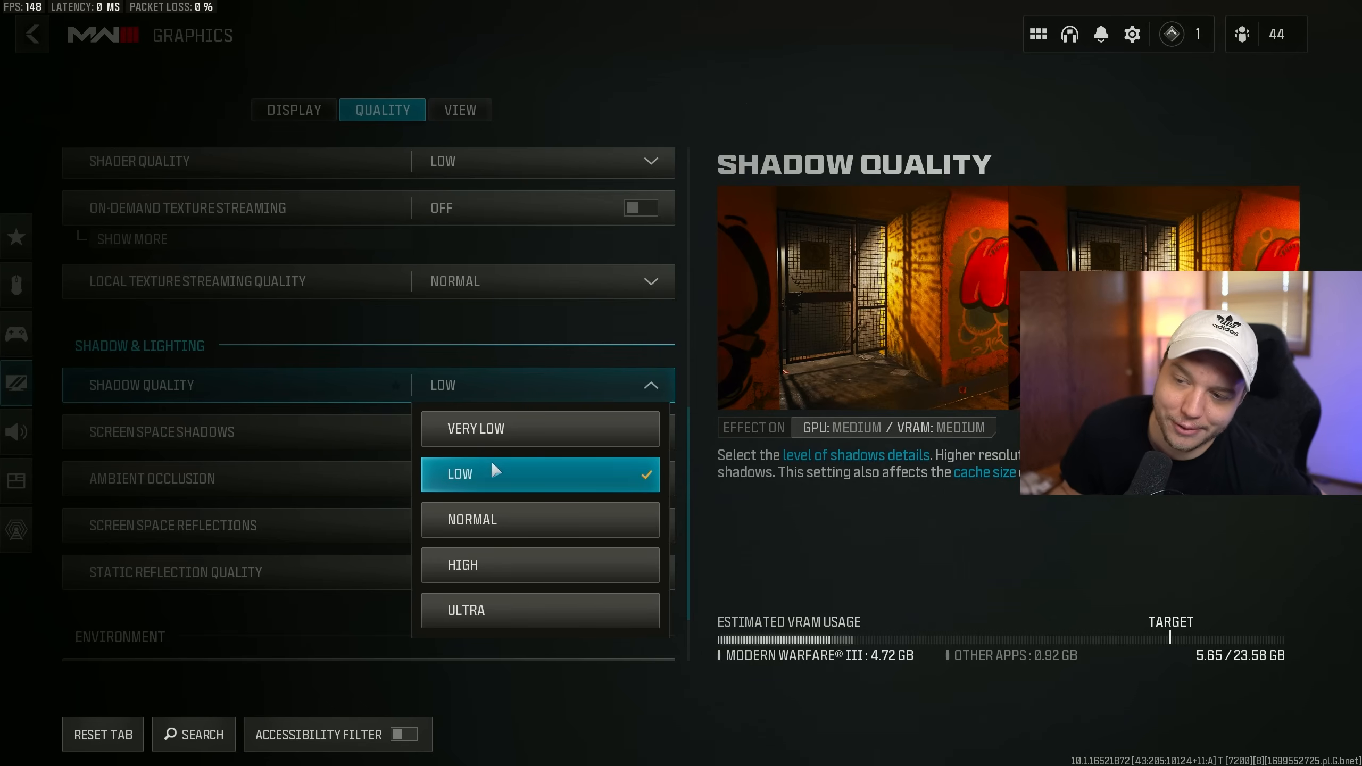
{"action": "mouse_move", "coordinate": [539, 519]}
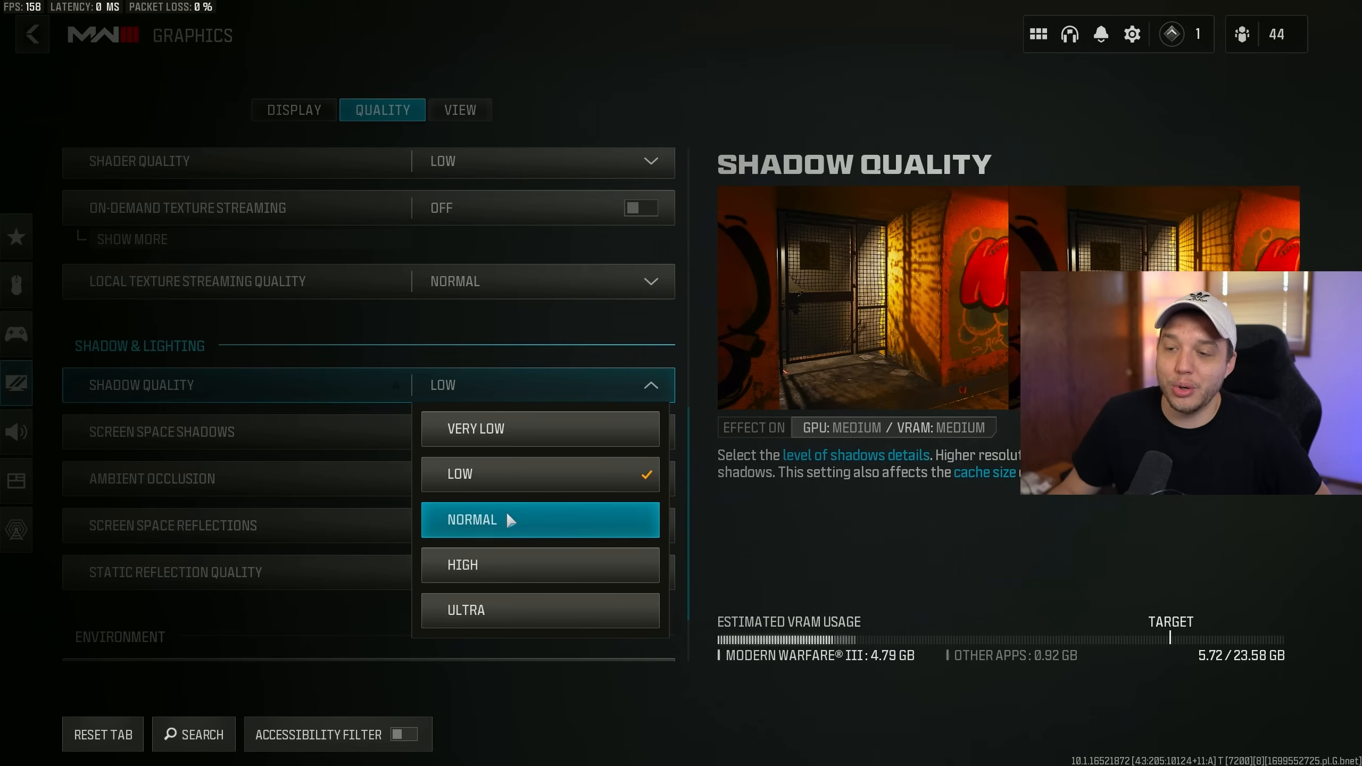
{"action": "mouse_move", "coordinate": [524, 565]}
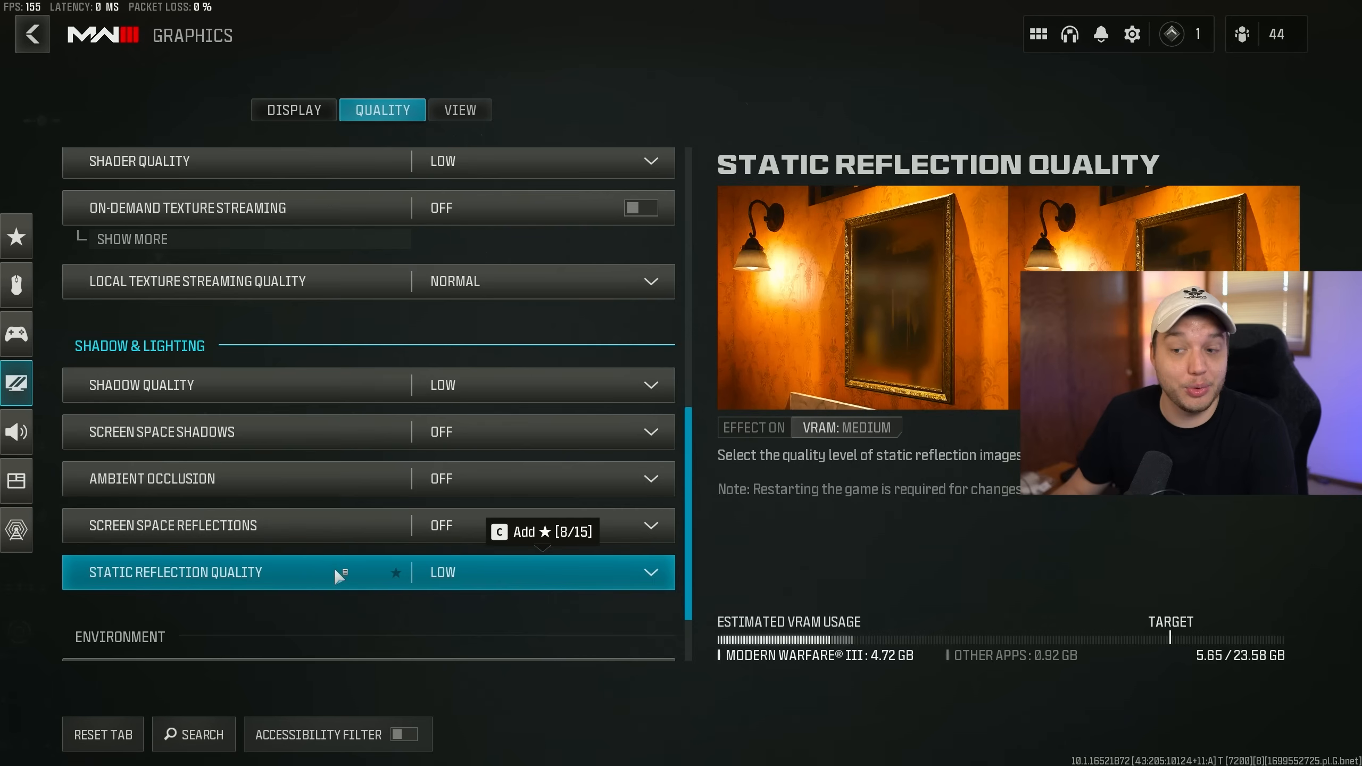
{"action": "scroll", "scroll_direction": "down", "scroll_amount": 3}
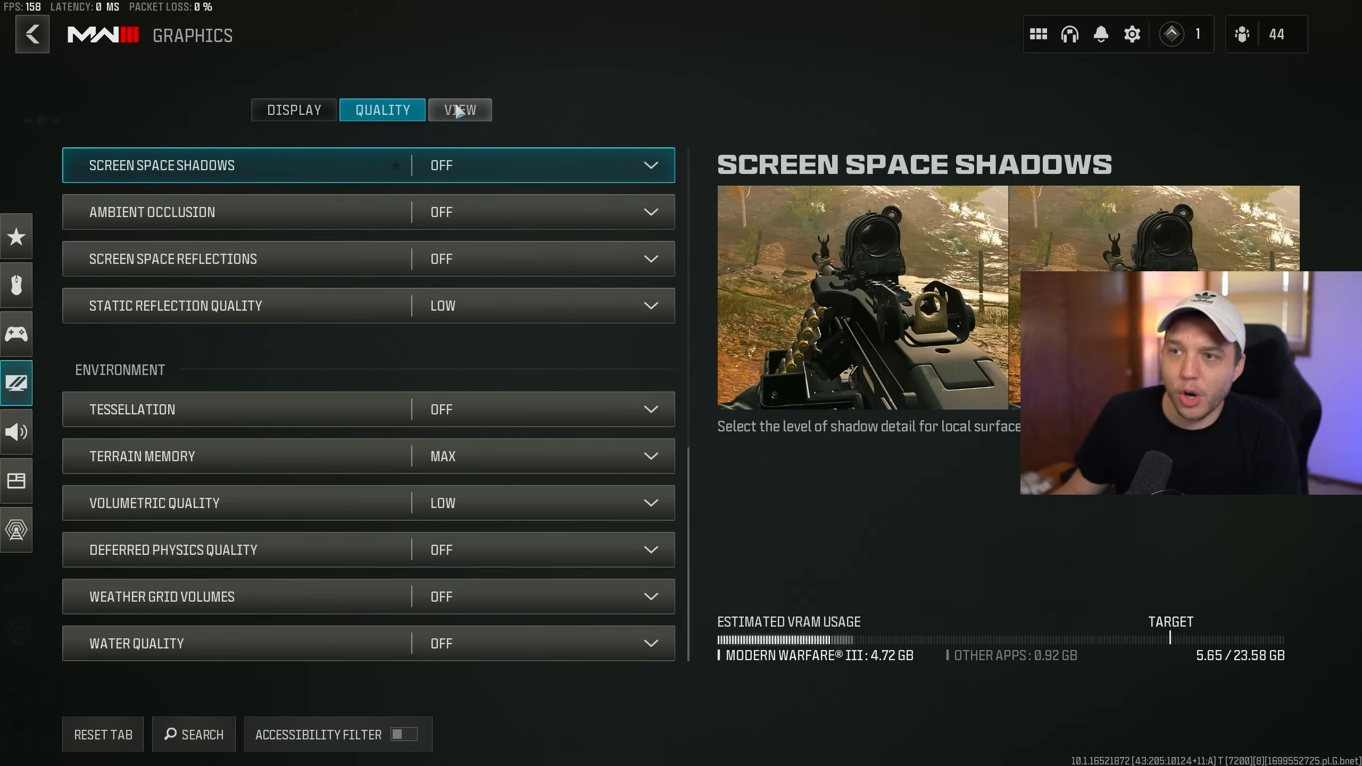
Bring up the View graphics settings showing motion blur off and camera movement least
{"action": "left_click", "coordinate": [460, 109]}
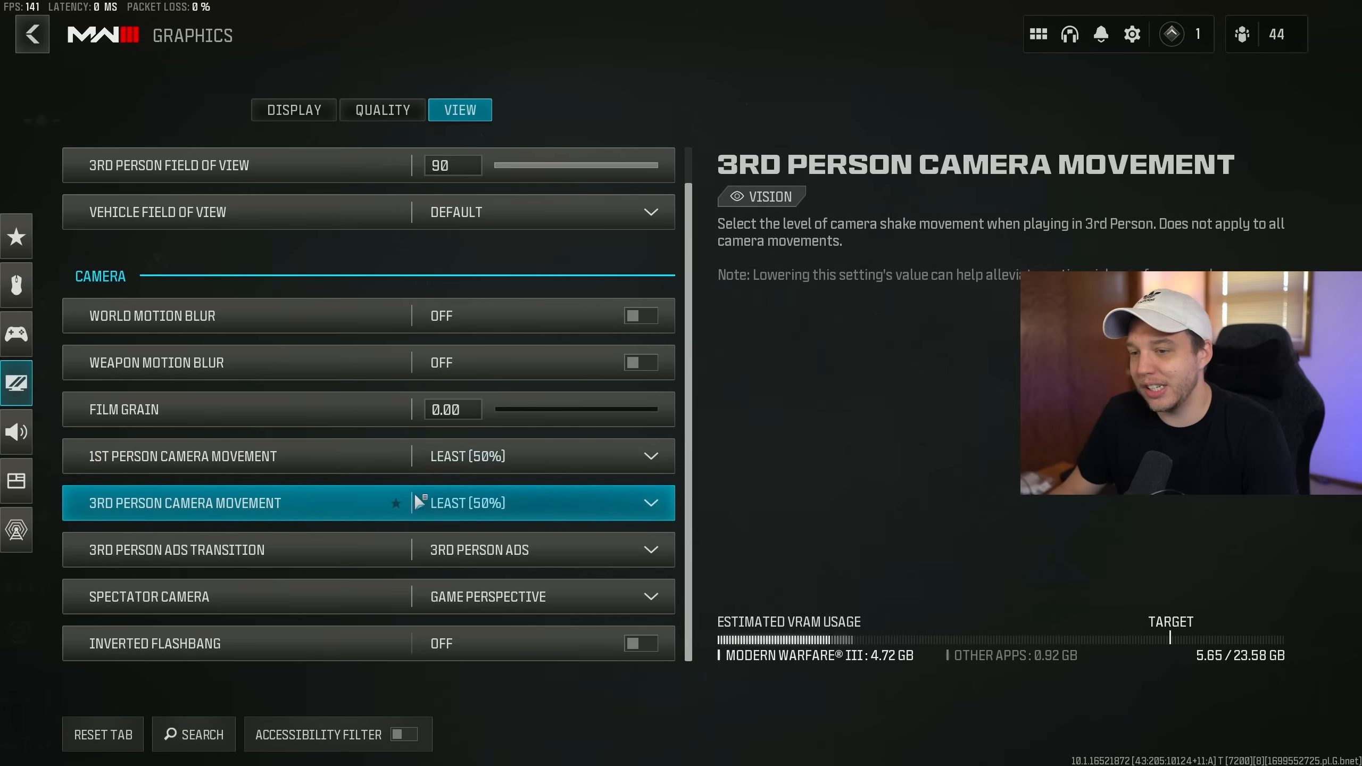
Leave the spectator camera view settings for the Audio category's voice chat settings
{"action": "left_click", "coordinate": [543, 456]}
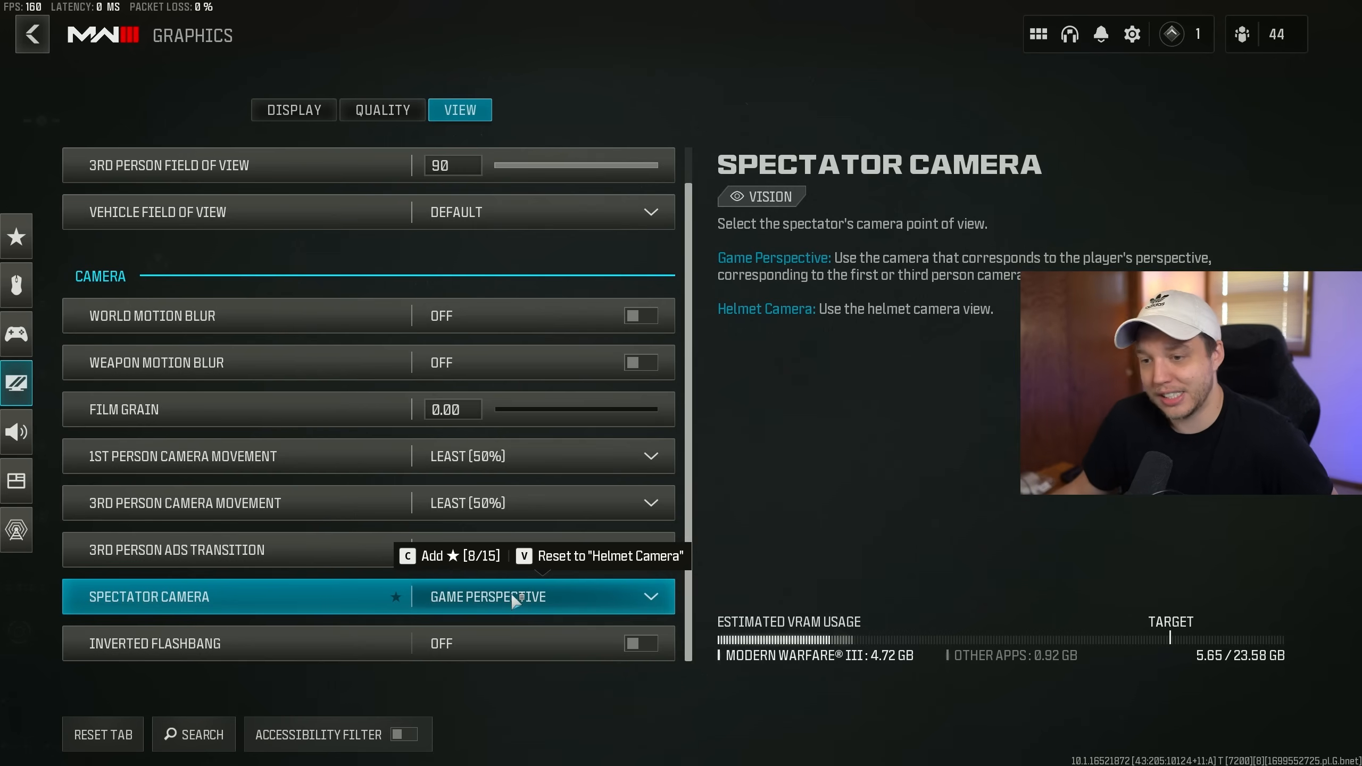
{"action": "left_click", "coordinate": [16, 431]}
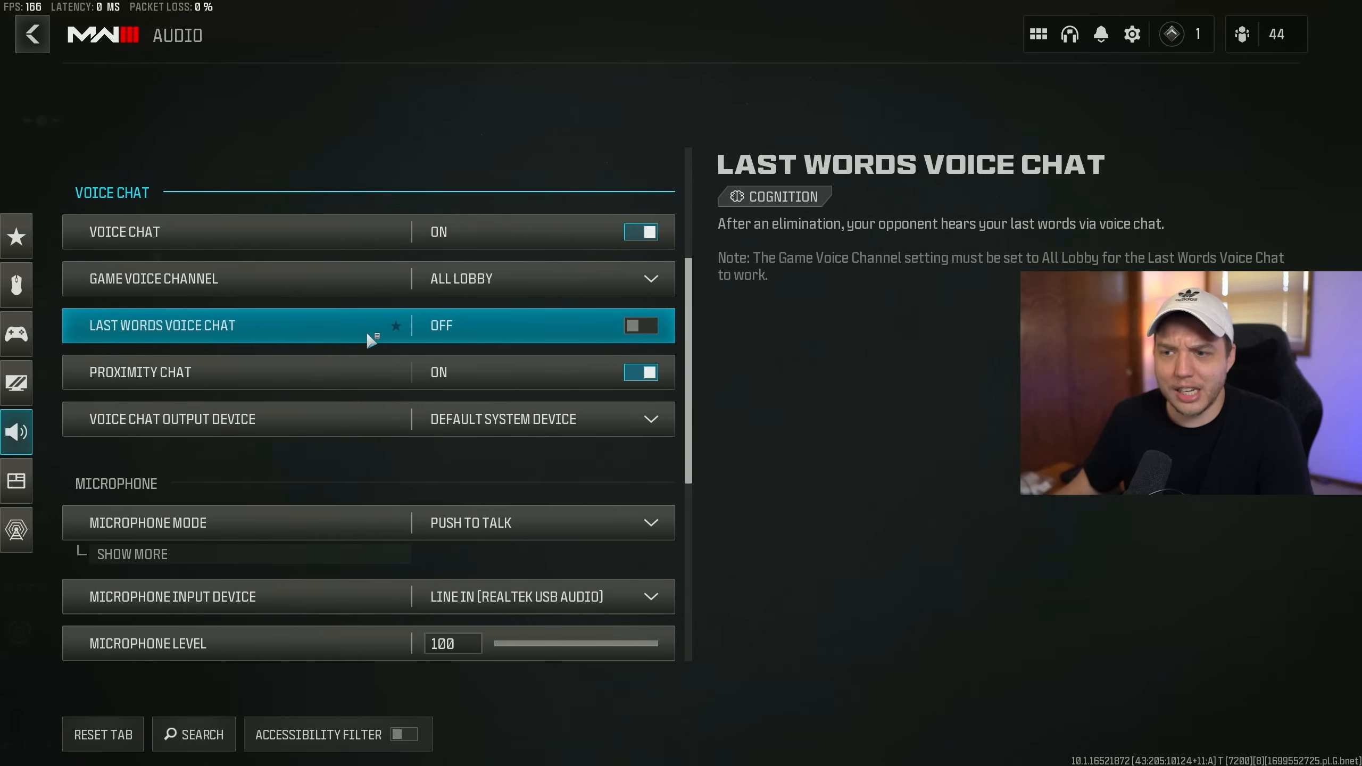
Review the color filter options, then return to the Interface settings
{"action": "scroll", "scroll_direction": "down", "scroll_amount": 3}
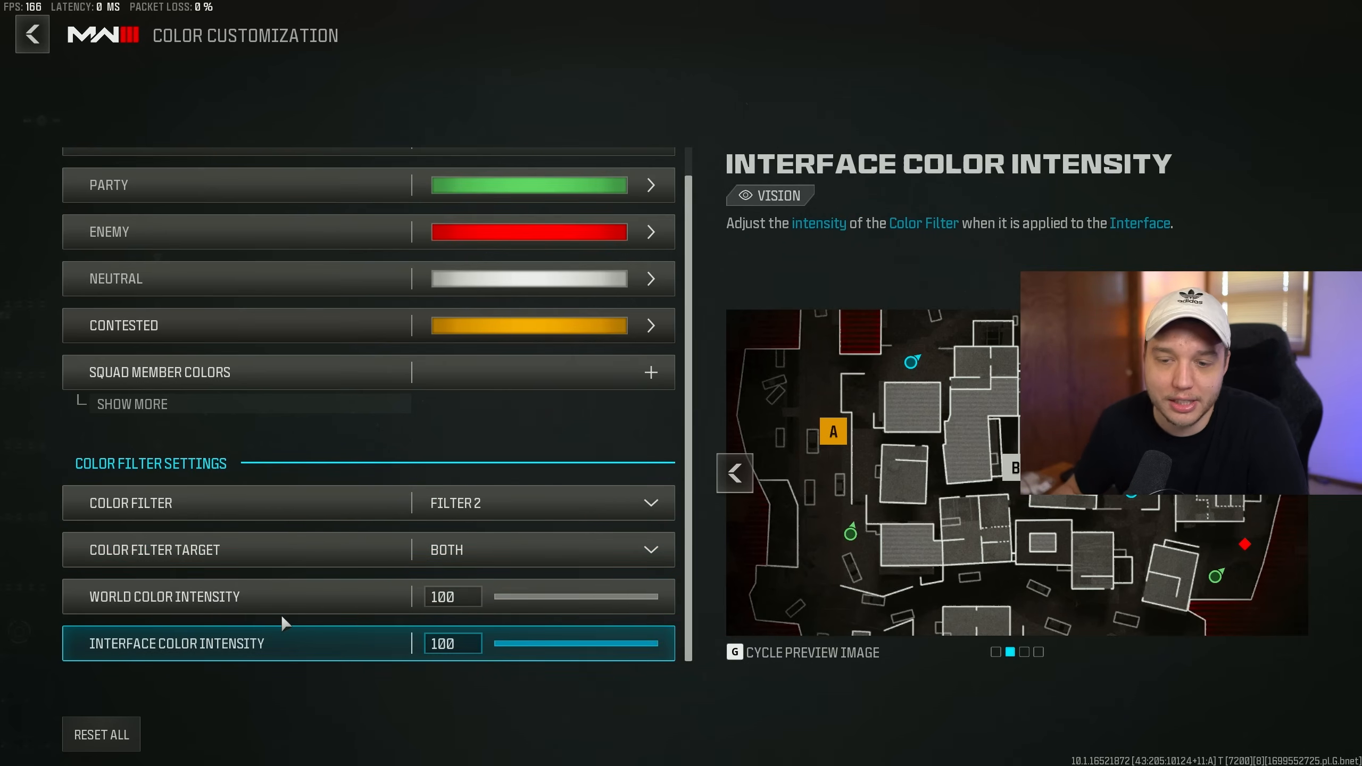
{"action": "left_click", "coordinate": [32, 35]}
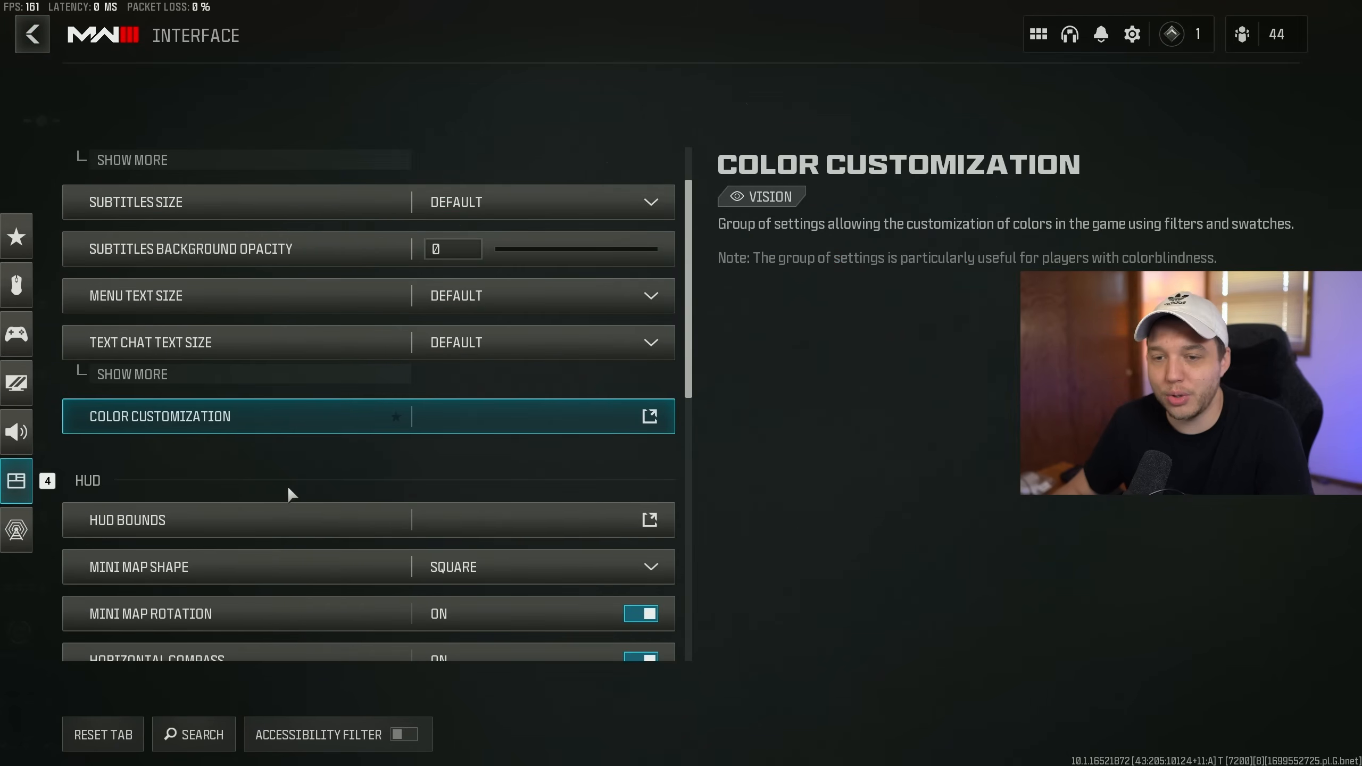
{"action": "scroll", "scroll_direction": "down", "scroll_amount": 3}
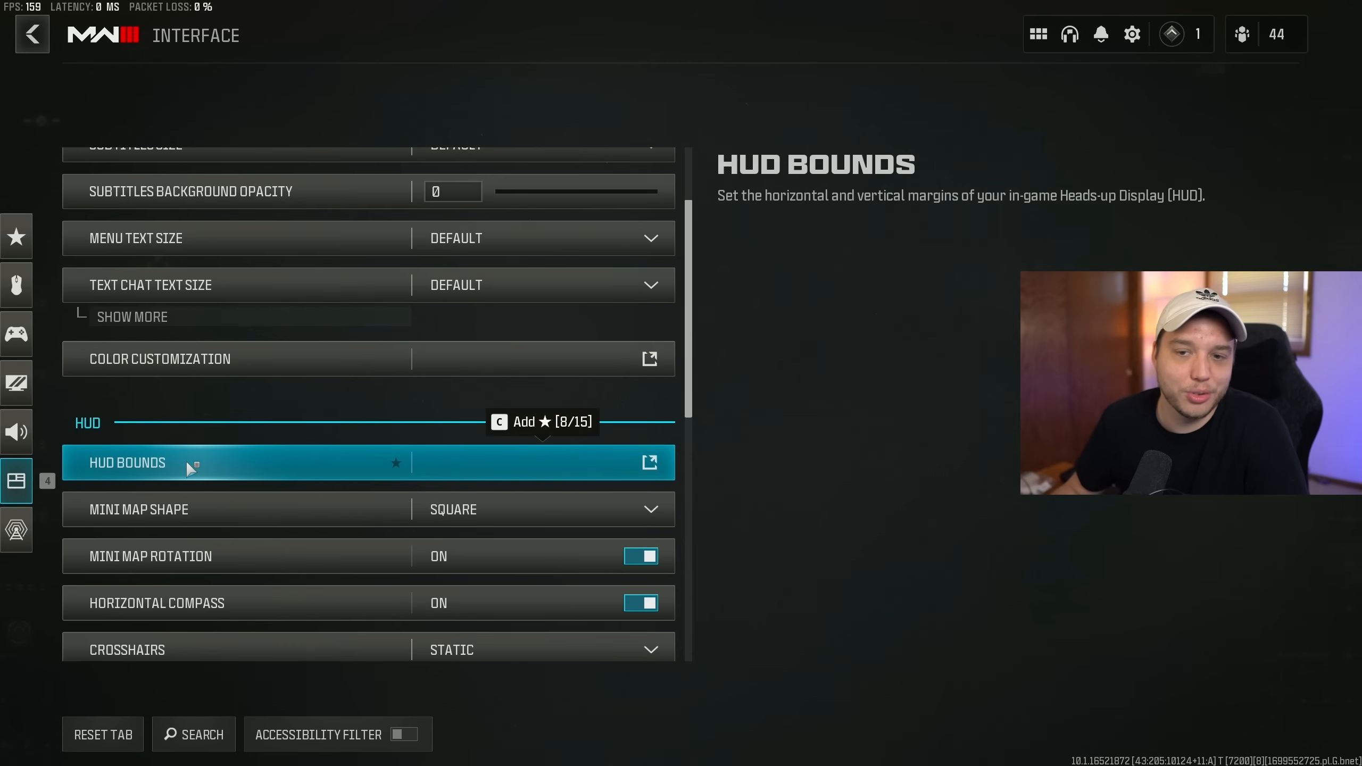
{"action": "left_click", "coordinate": [126, 462]}
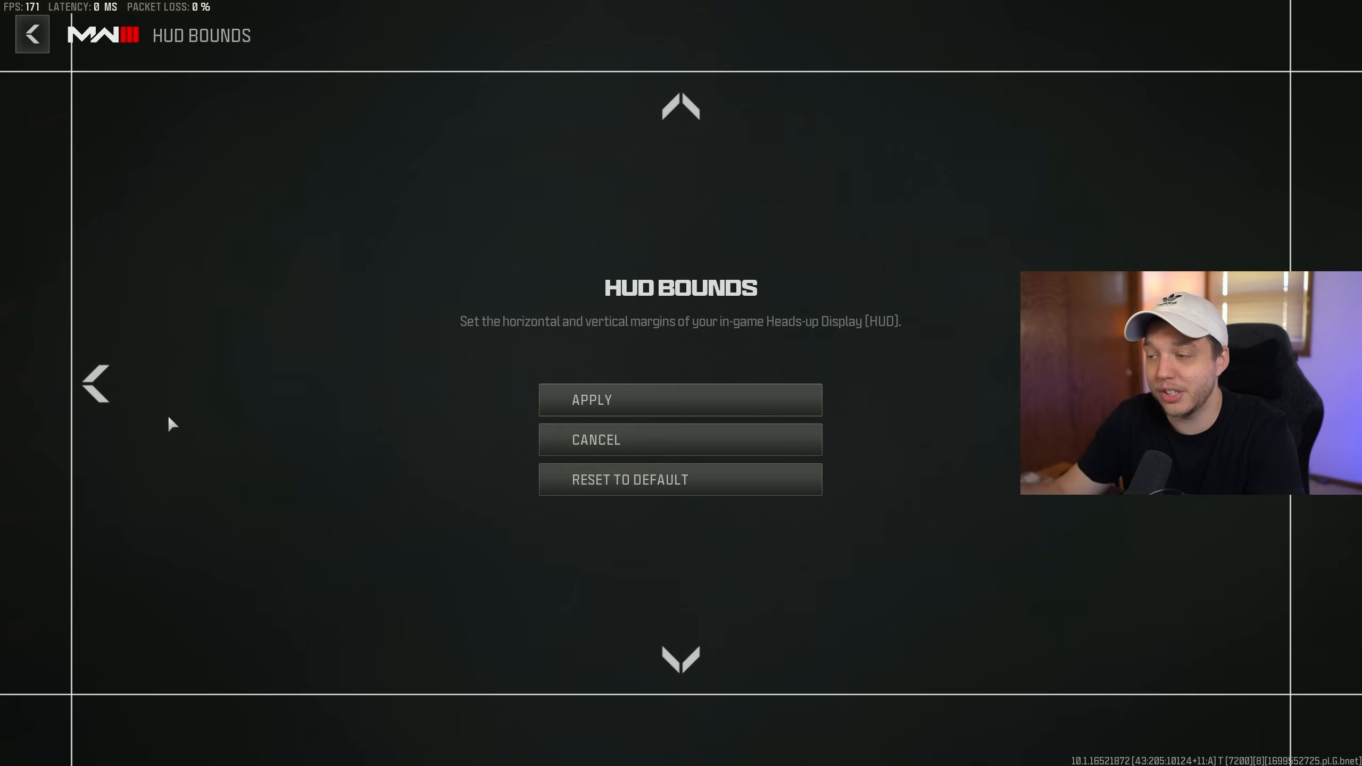
{"action": "mouse_move", "coordinate": [906, 263]}
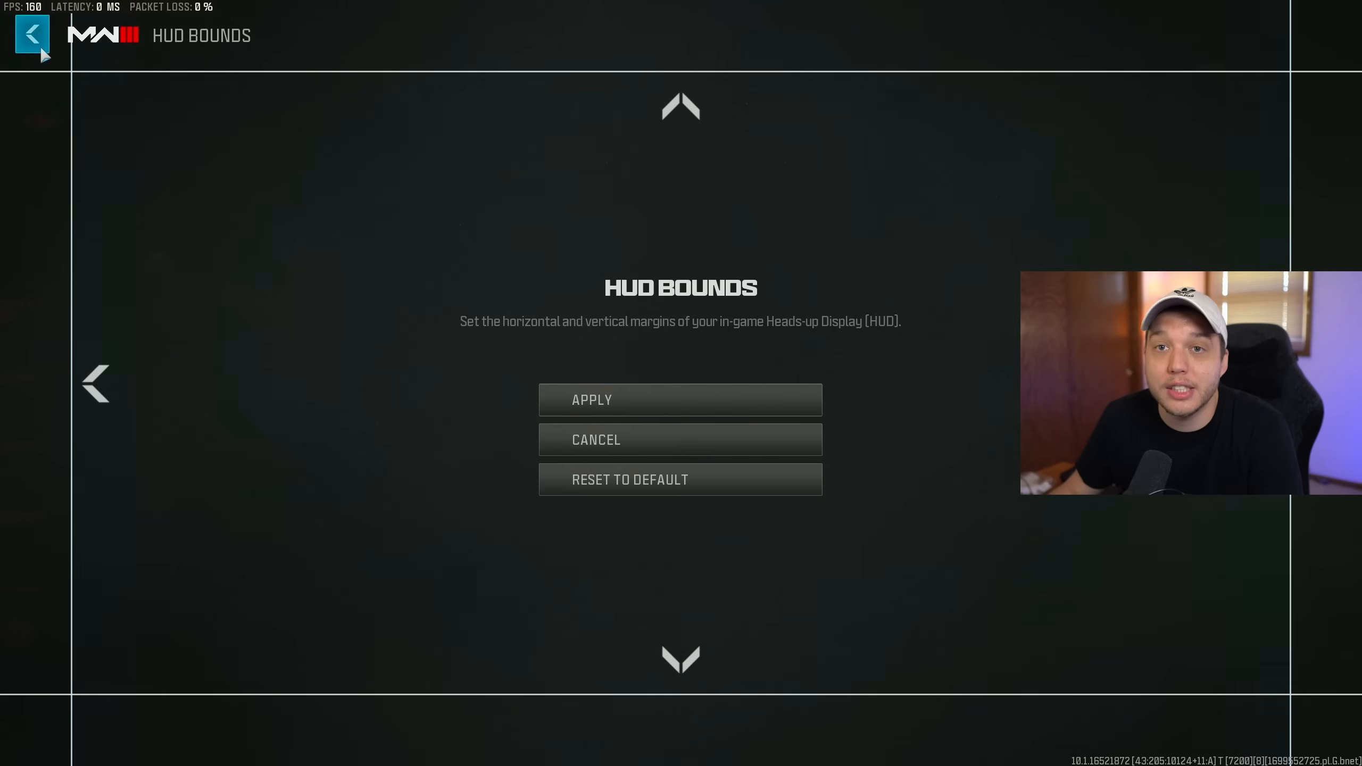
{"action": "left_click", "coordinate": [32, 35]}
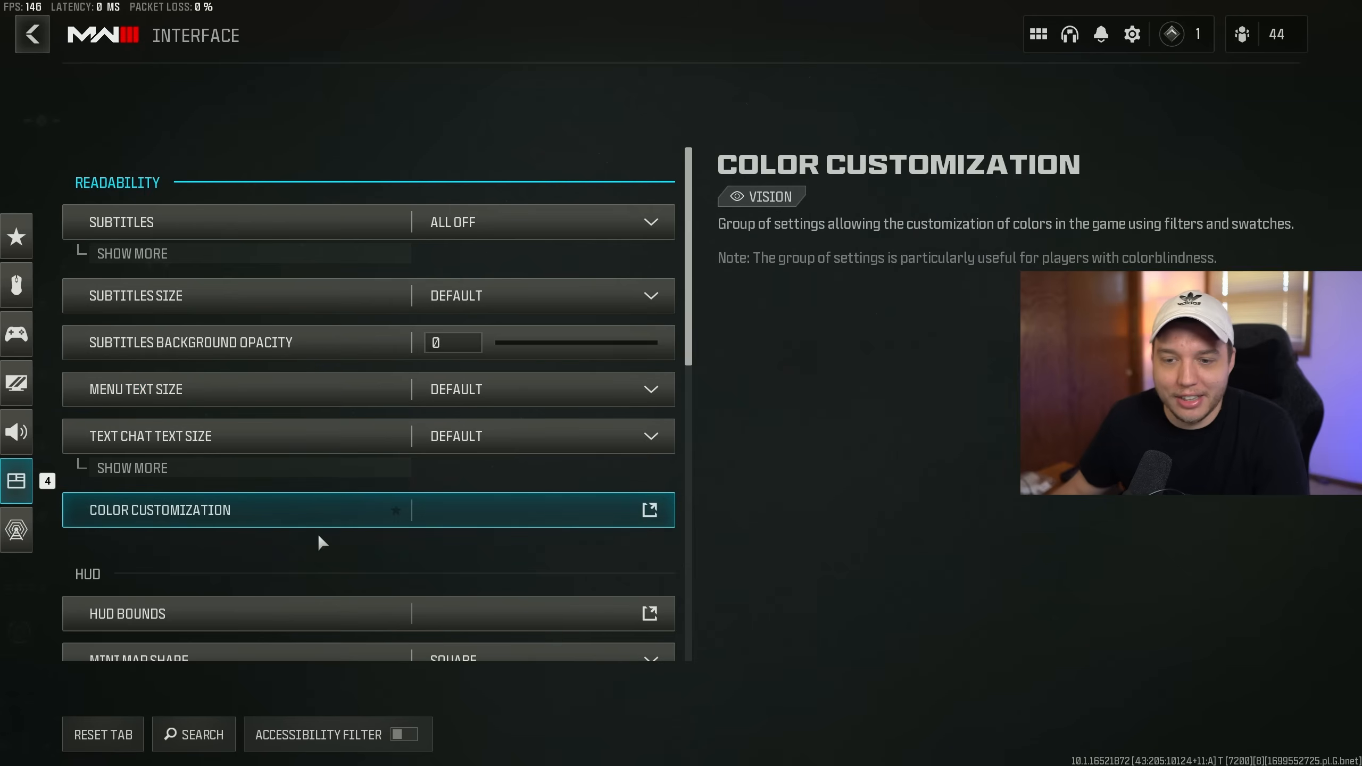
Go over the HUD section and reveal the extra Crosshairs options
{"action": "scroll", "scroll_direction": "down", "scroll_amount": 3}
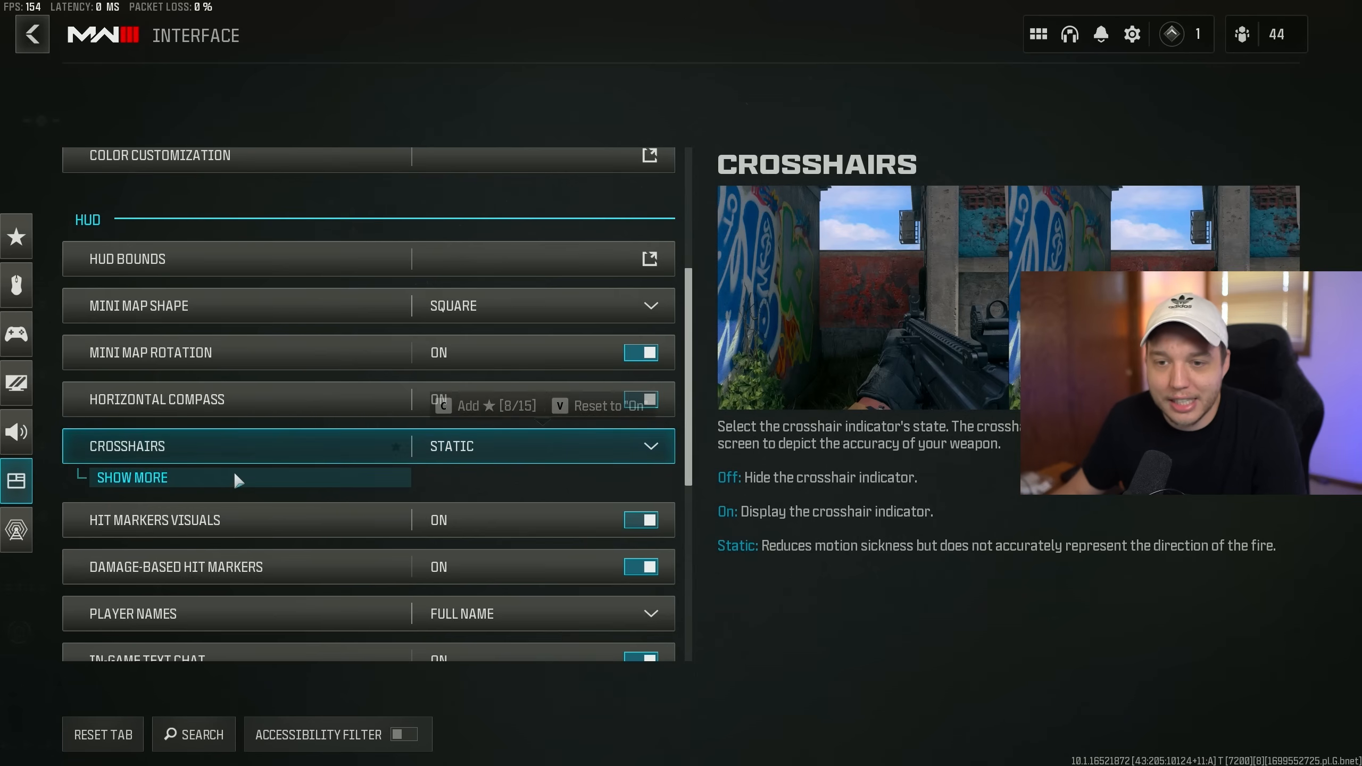
{"action": "left_click", "coordinate": [131, 476]}
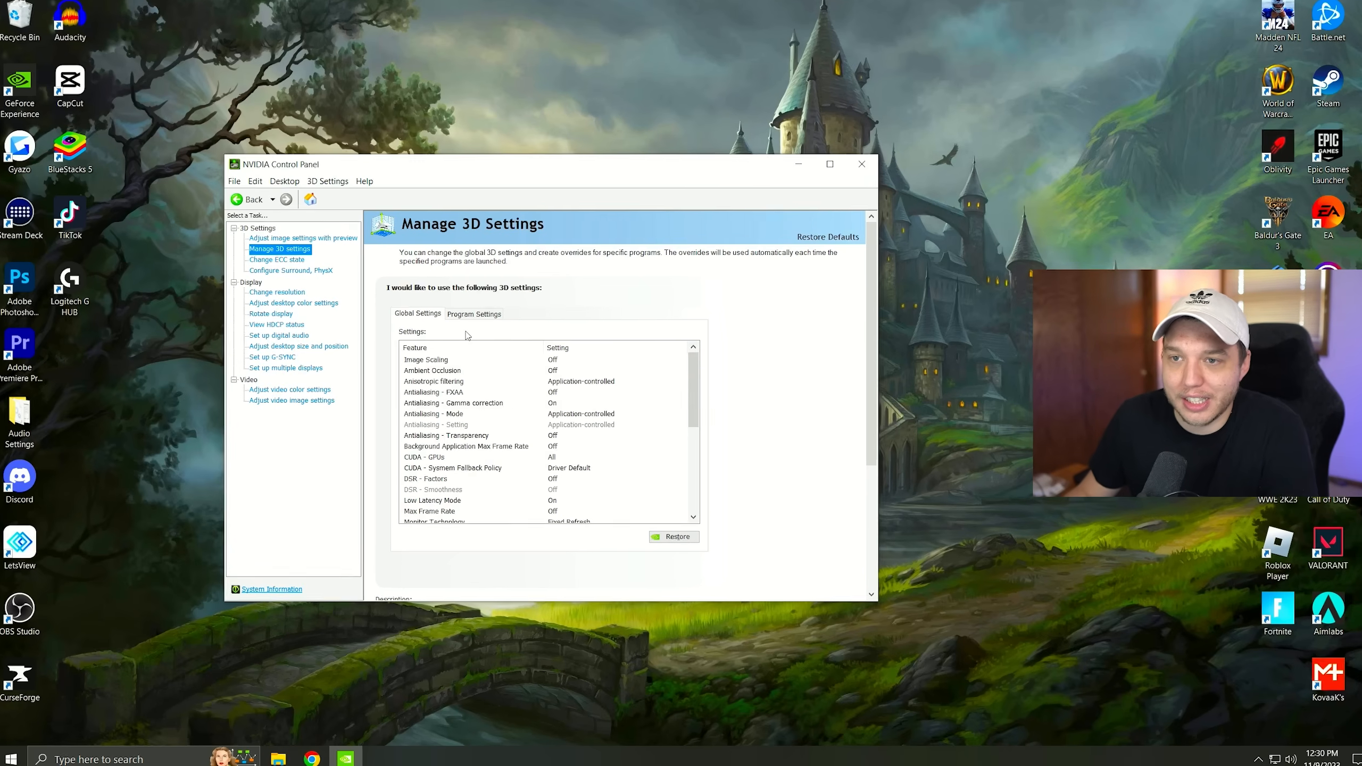
{"action": "left_click", "coordinate": [830, 165]}
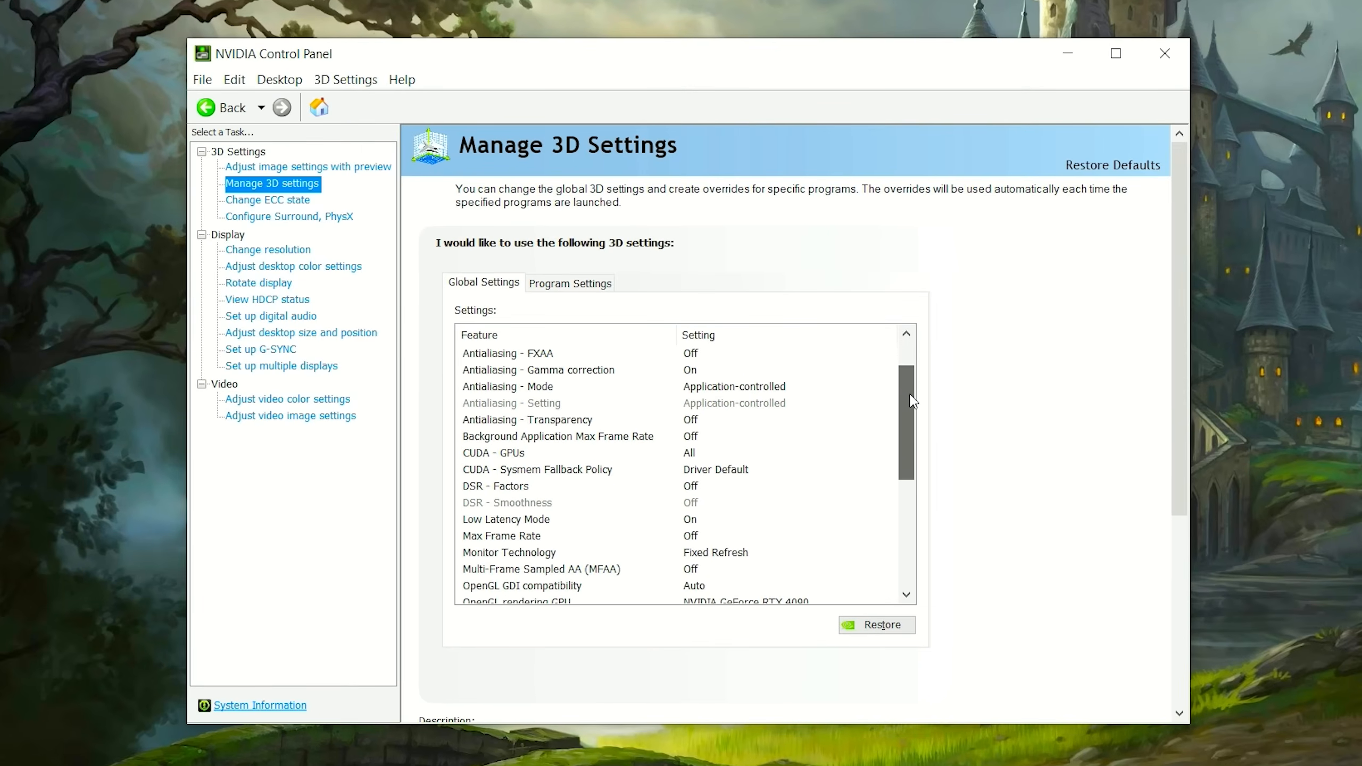
{"action": "scroll", "scroll_direction": "down", "scroll_amount": 3}
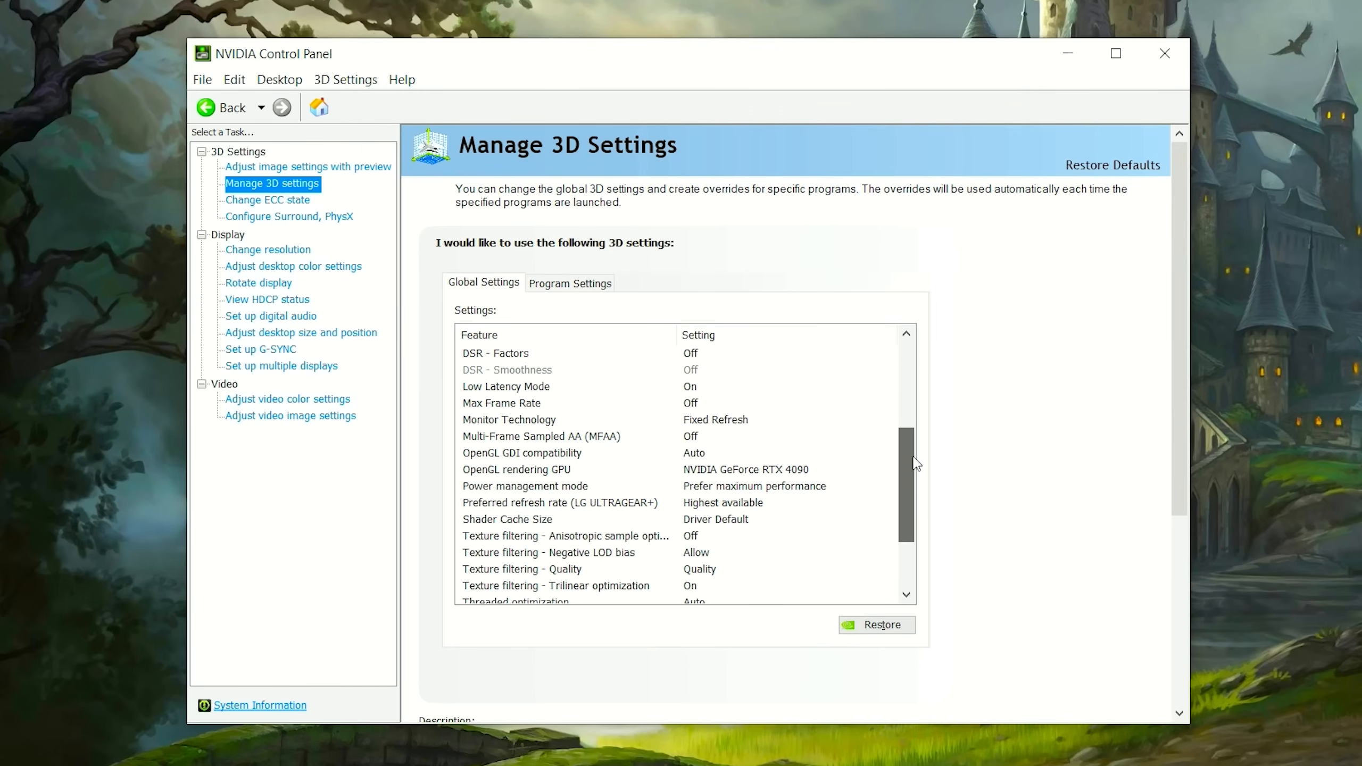
{"action": "scroll", "scroll_direction": "down", "scroll_amount": 3}
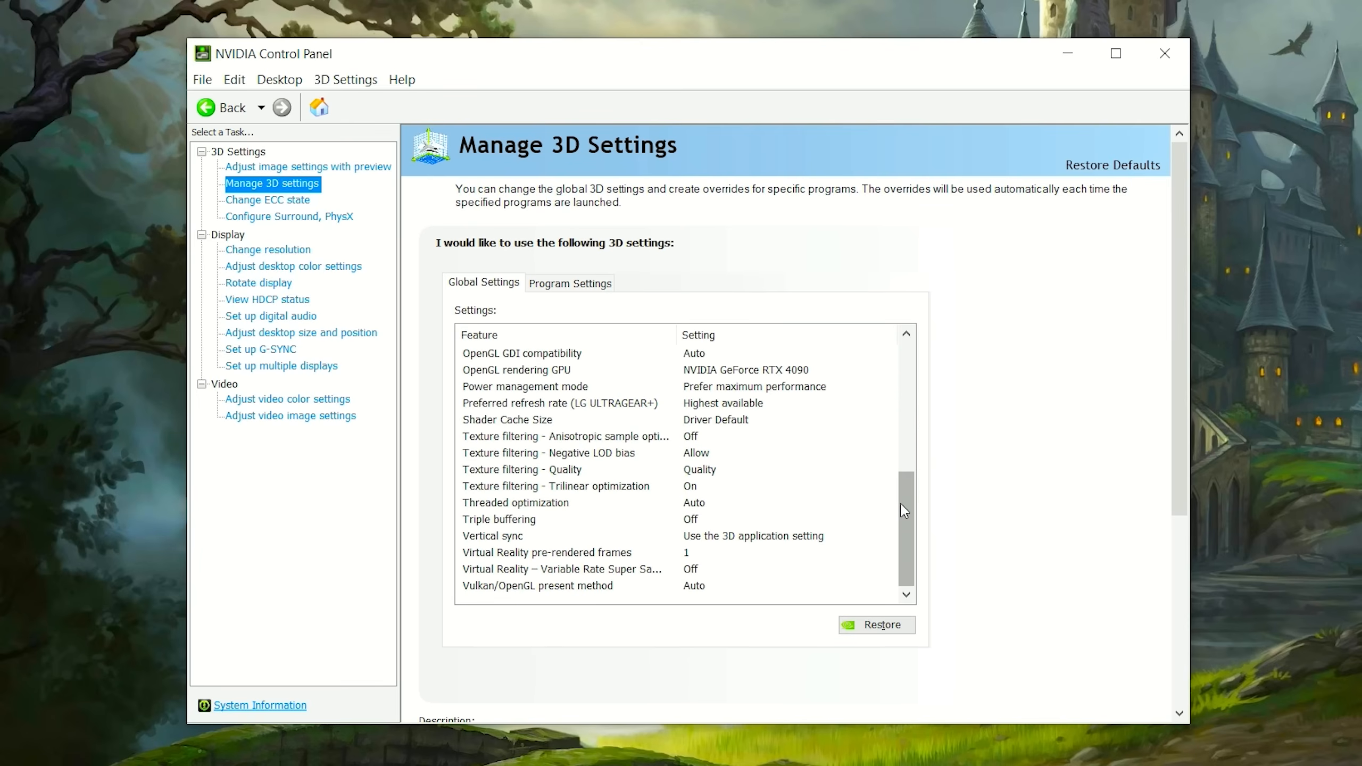
{"action": "mouse_move", "coordinate": [305, 275]}
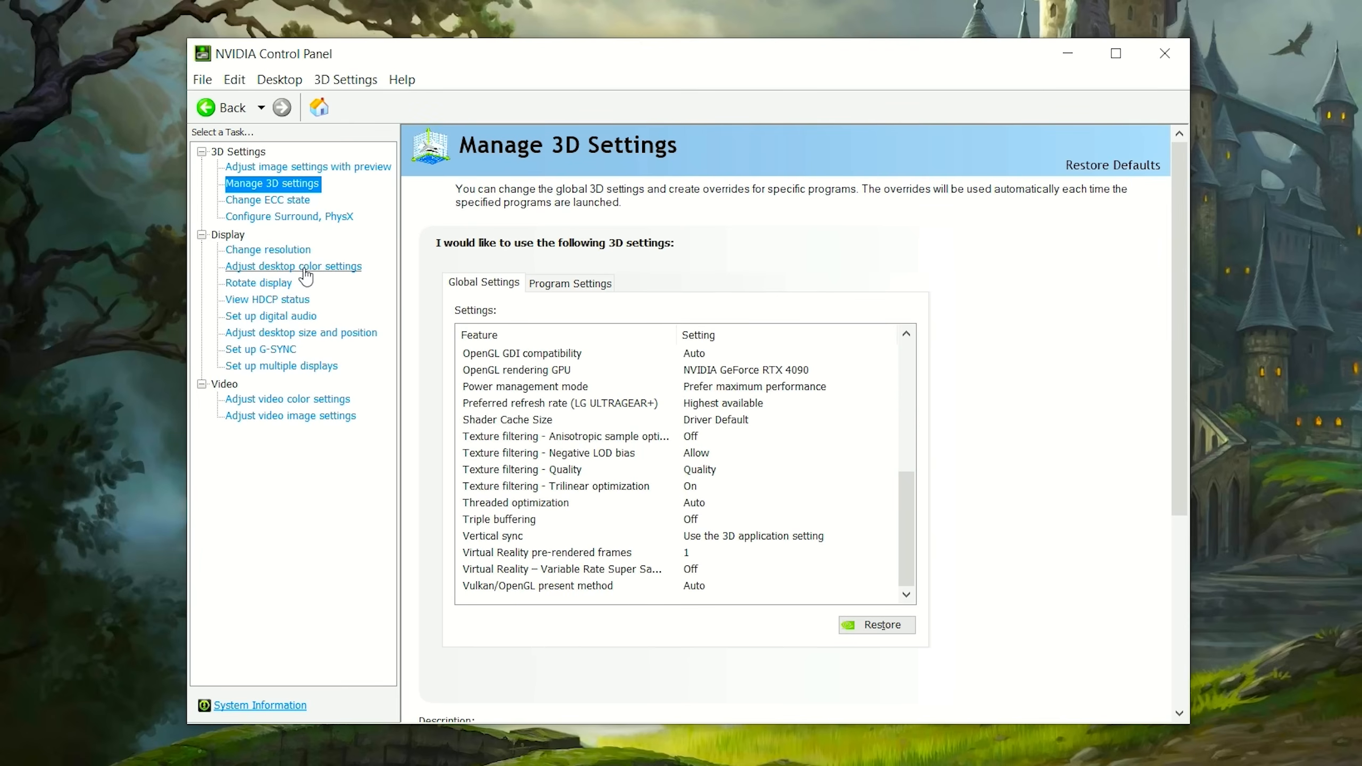
Adjust the desktop Digital vibrance slider, settling it at about 76%
{"action": "left_click", "coordinate": [293, 266]}
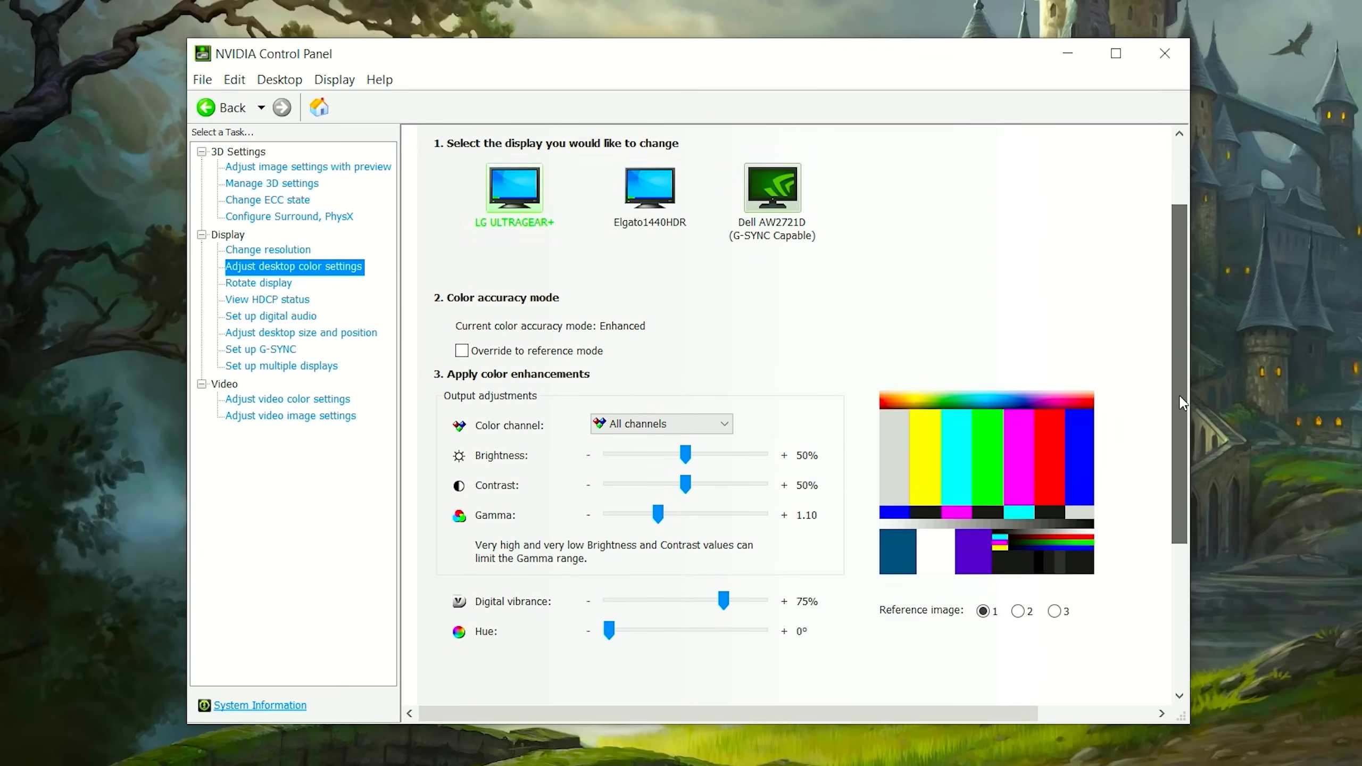
{"action": "scroll", "scroll_direction": "down", "scroll_amount": 3}
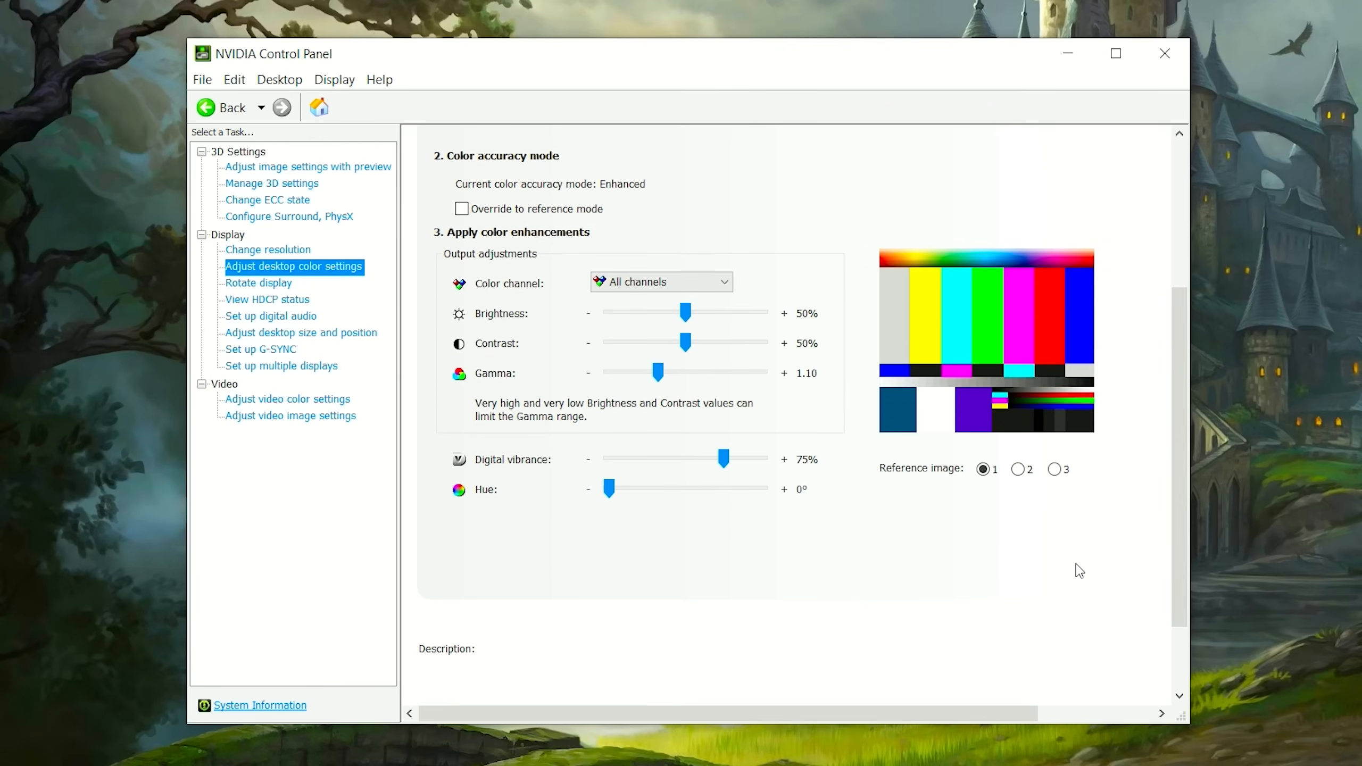
{"action": "mouse_move", "coordinate": [930, 574]}
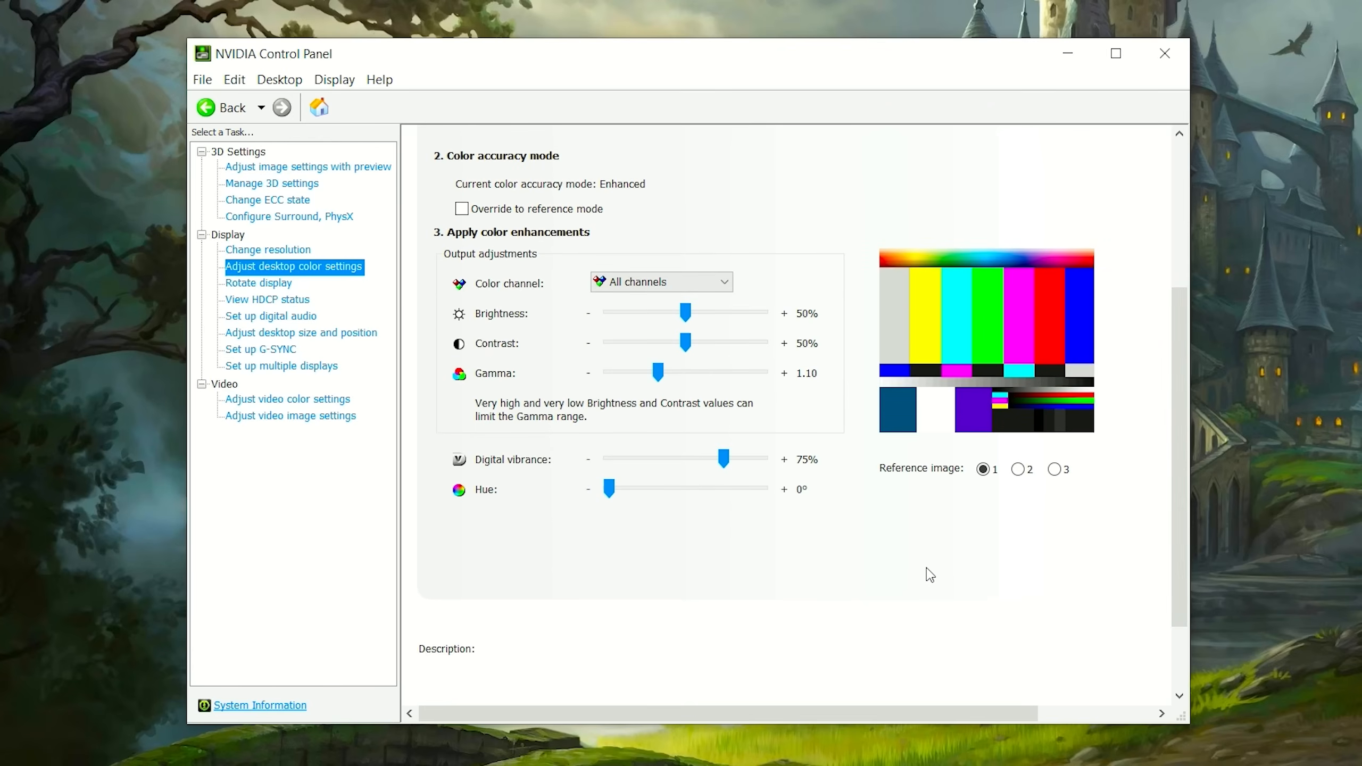
{"action": "mouse_move", "coordinate": [533, 395]}
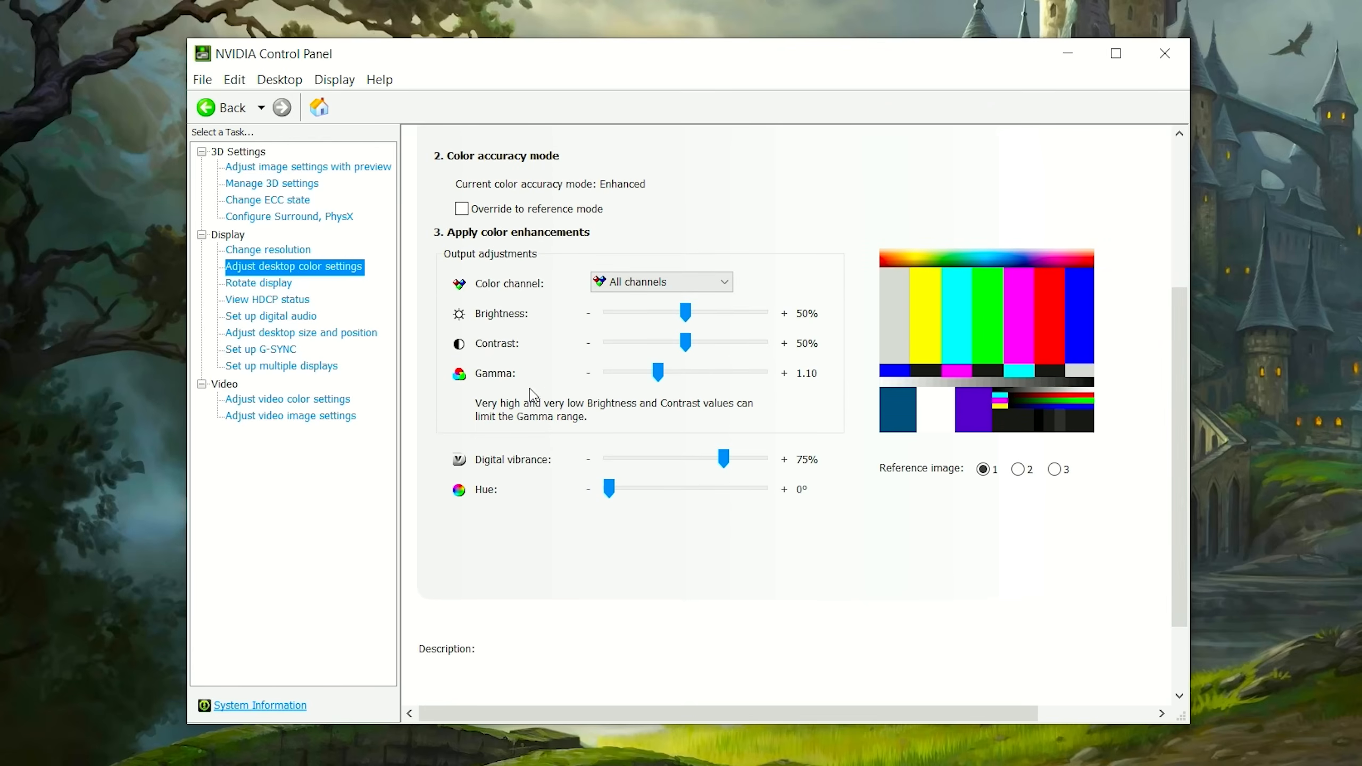
{"action": "mouse_move", "coordinate": [821, 385]}
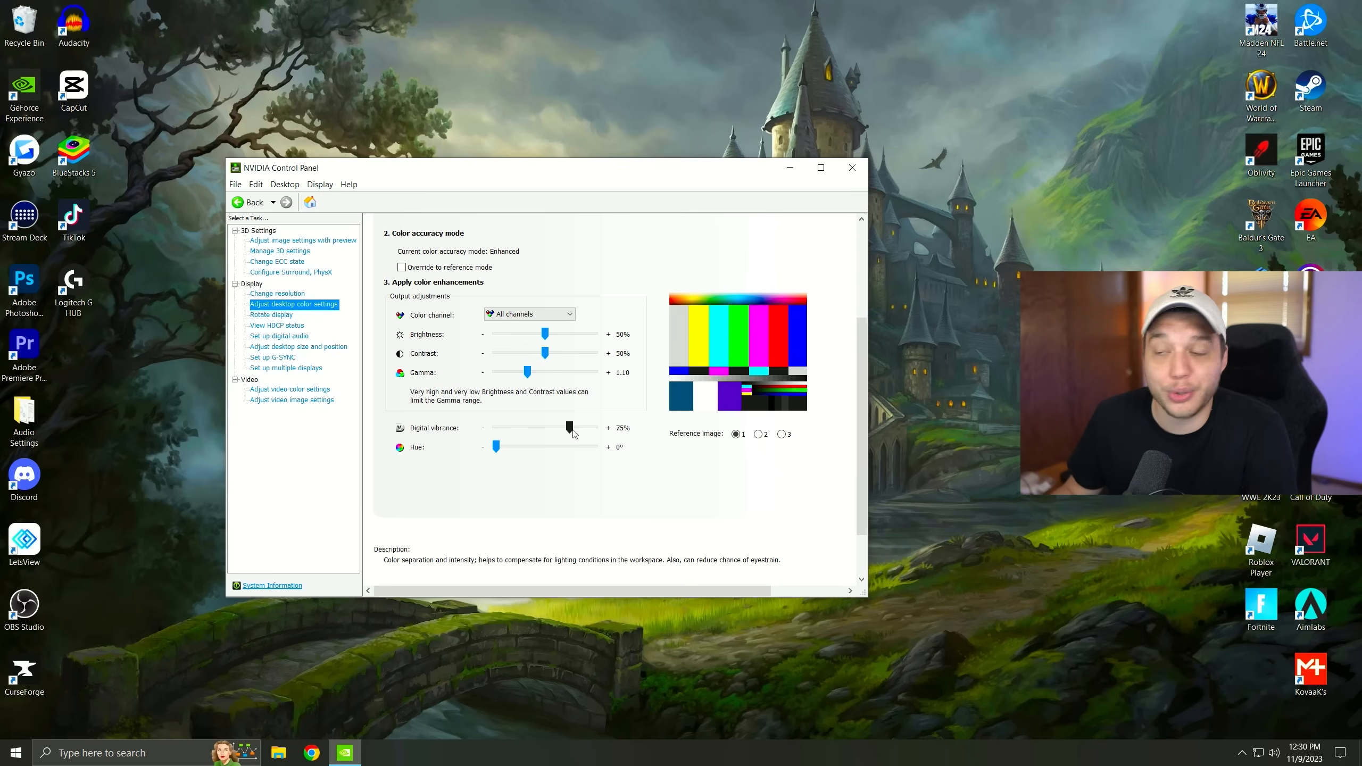
{"action": "left_click_drag", "start_coordinate": [569, 428], "coordinate": [550, 428]}
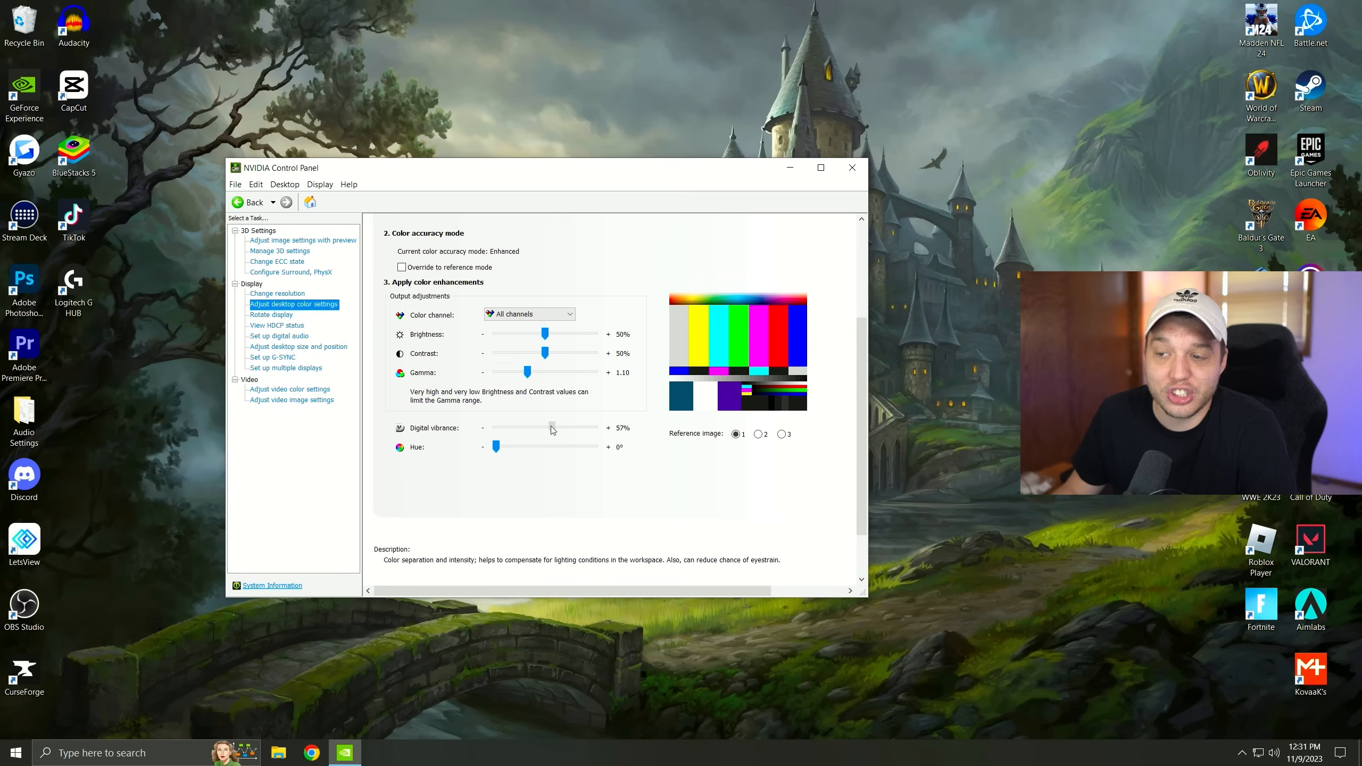
{"action": "left_click_drag", "start_coordinate": [551, 427], "coordinate": [563, 427]}
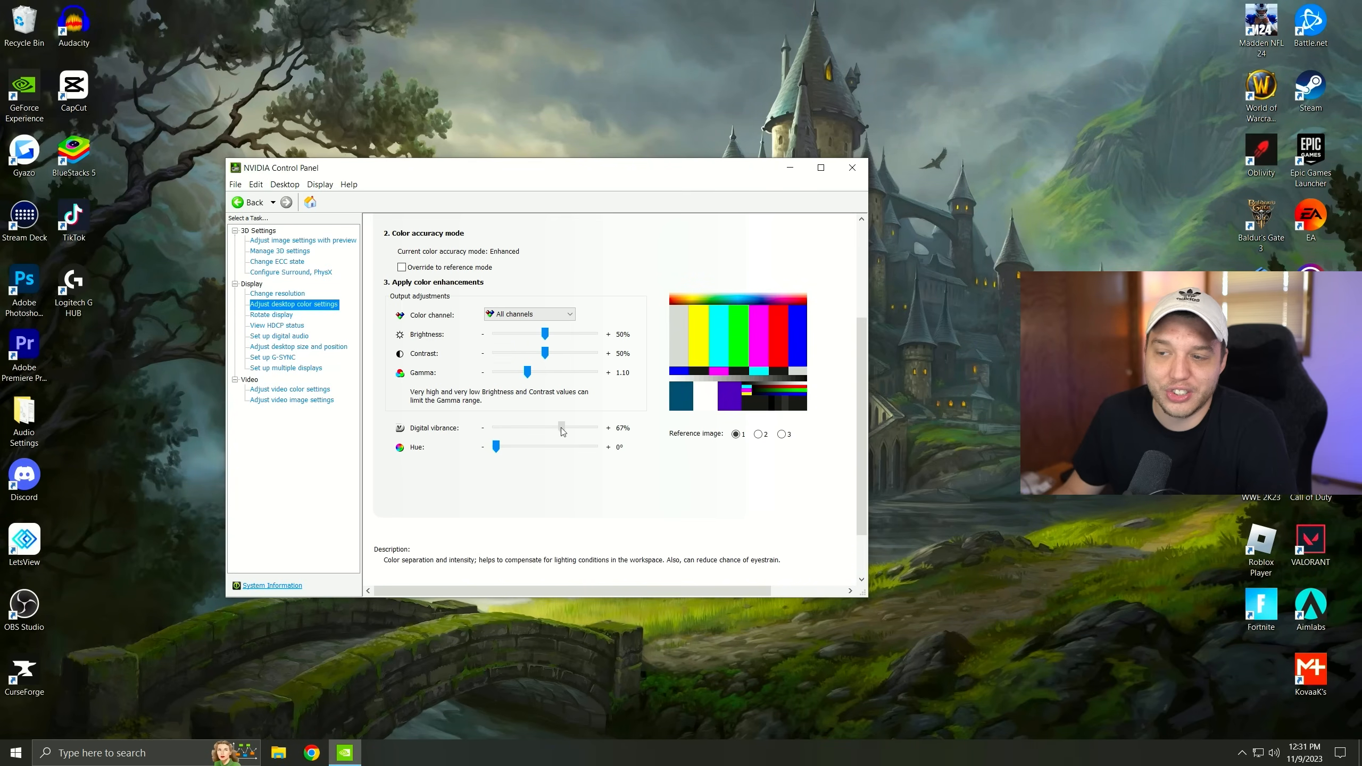
{"action": "left_click_drag", "start_coordinate": [561, 427], "coordinate": [569, 427]}
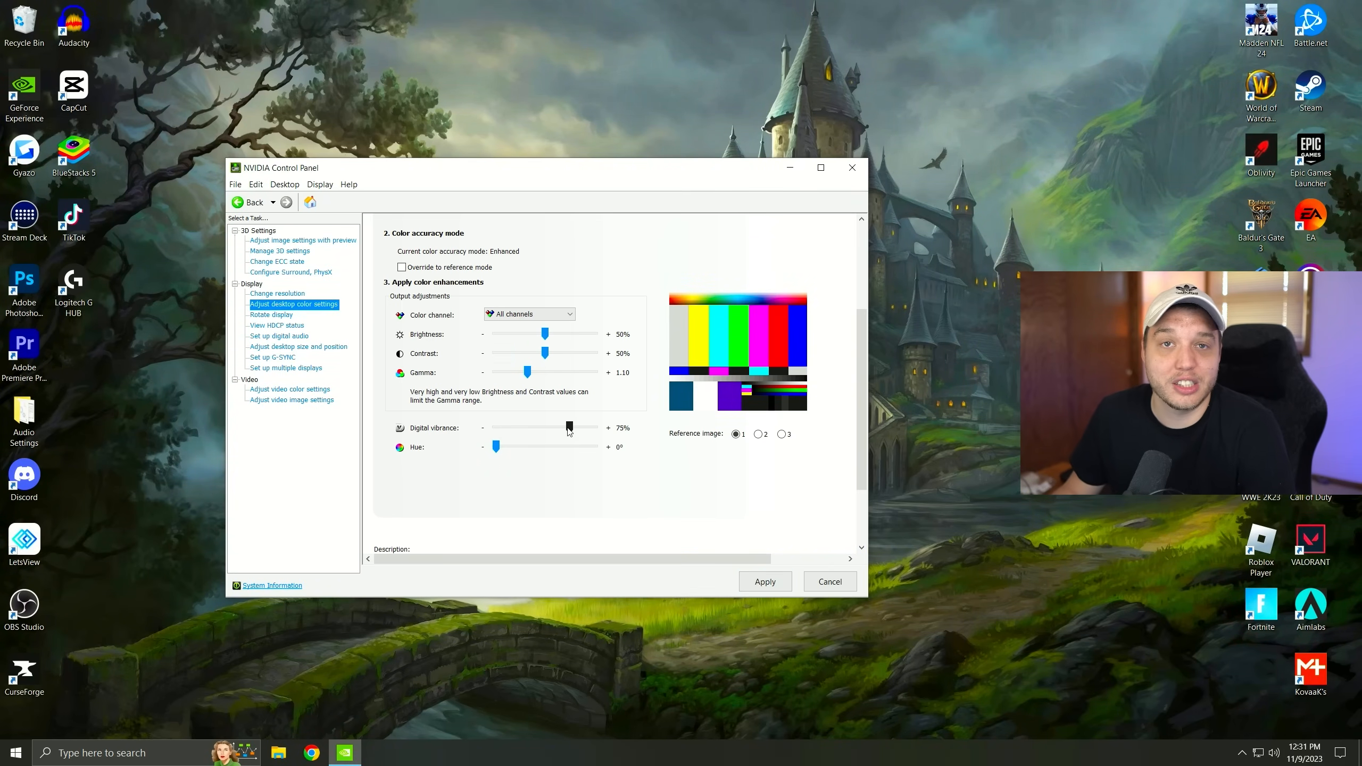
{"action": "left_click_drag", "start_coordinate": [568, 428], "coordinate": [595, 427]}
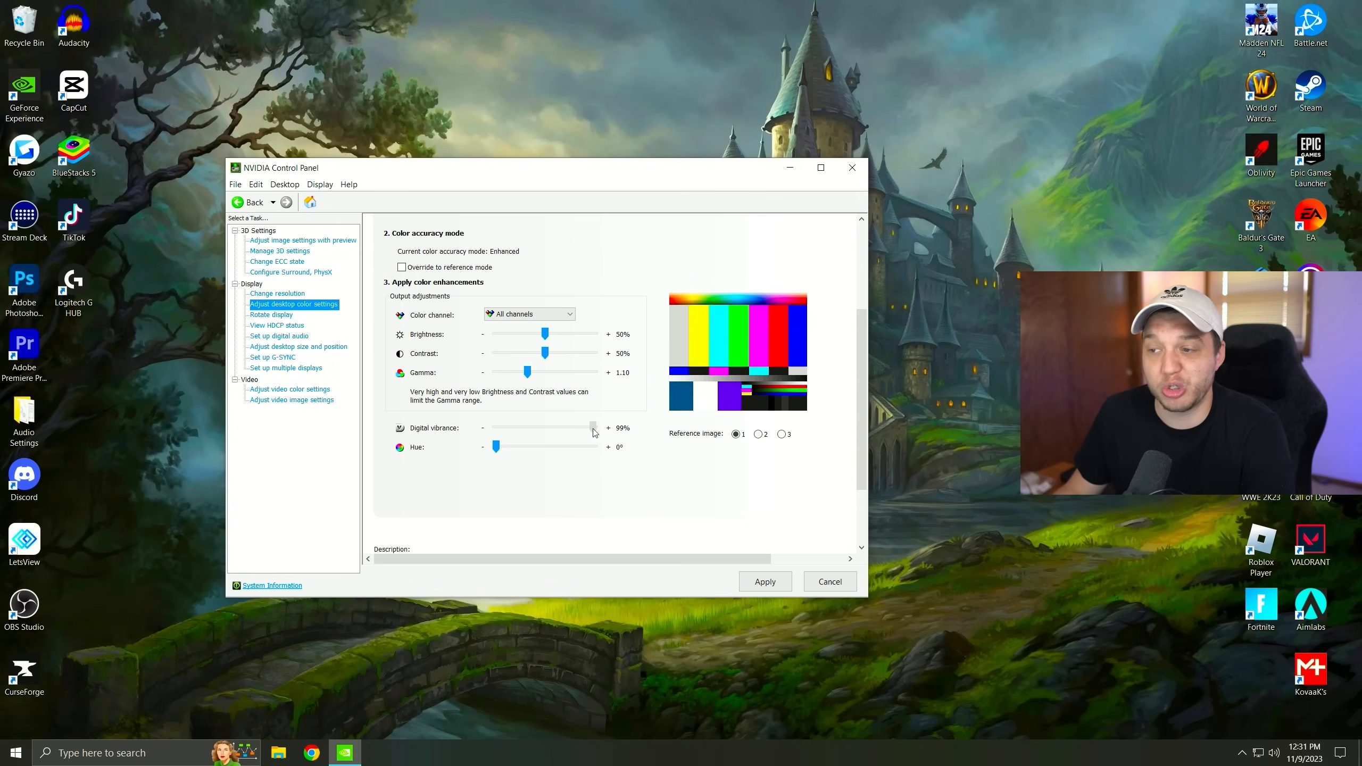
{"action": "left_click_drag", "start_coordinate": [594, 427], "coordinate": [570, 427]}
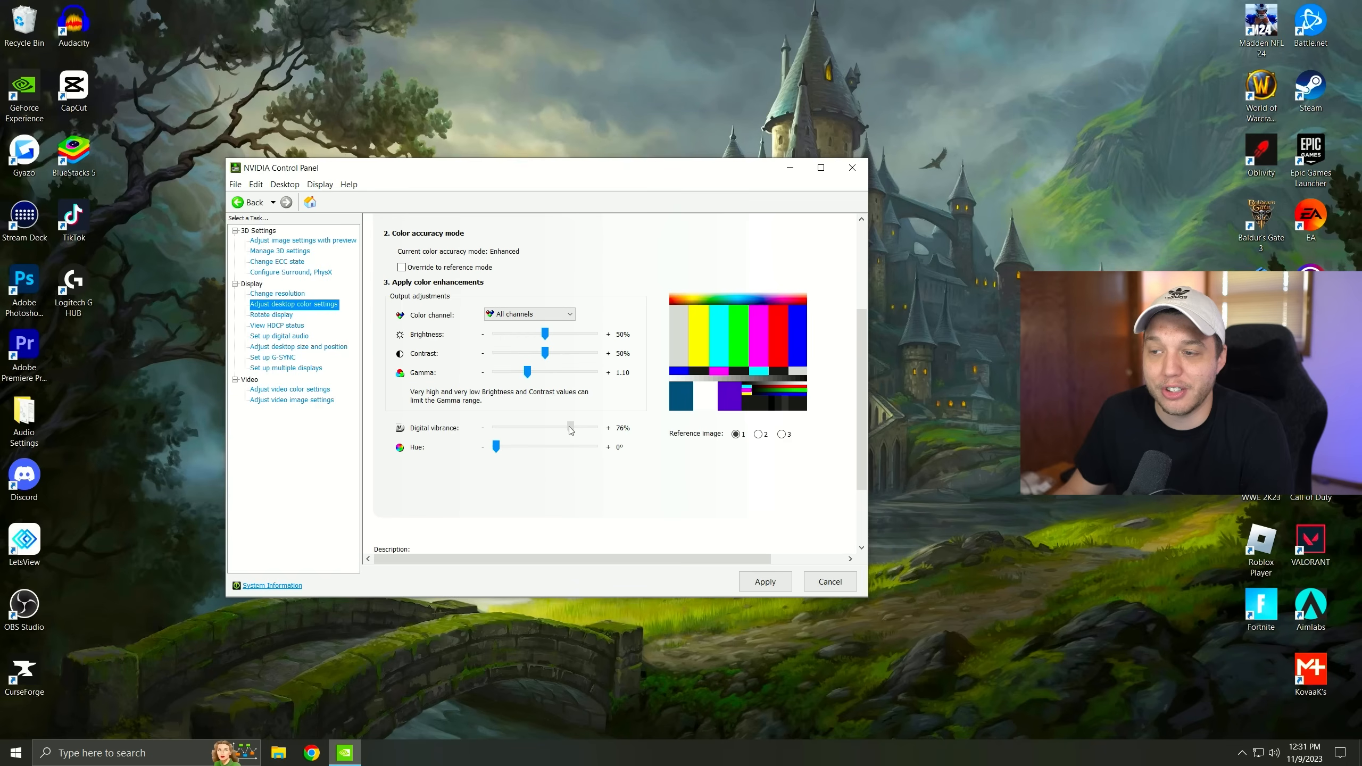
{"action": "left_click_drag", "start_coordinate": [571, 427], "coordinate": [571, 427]}
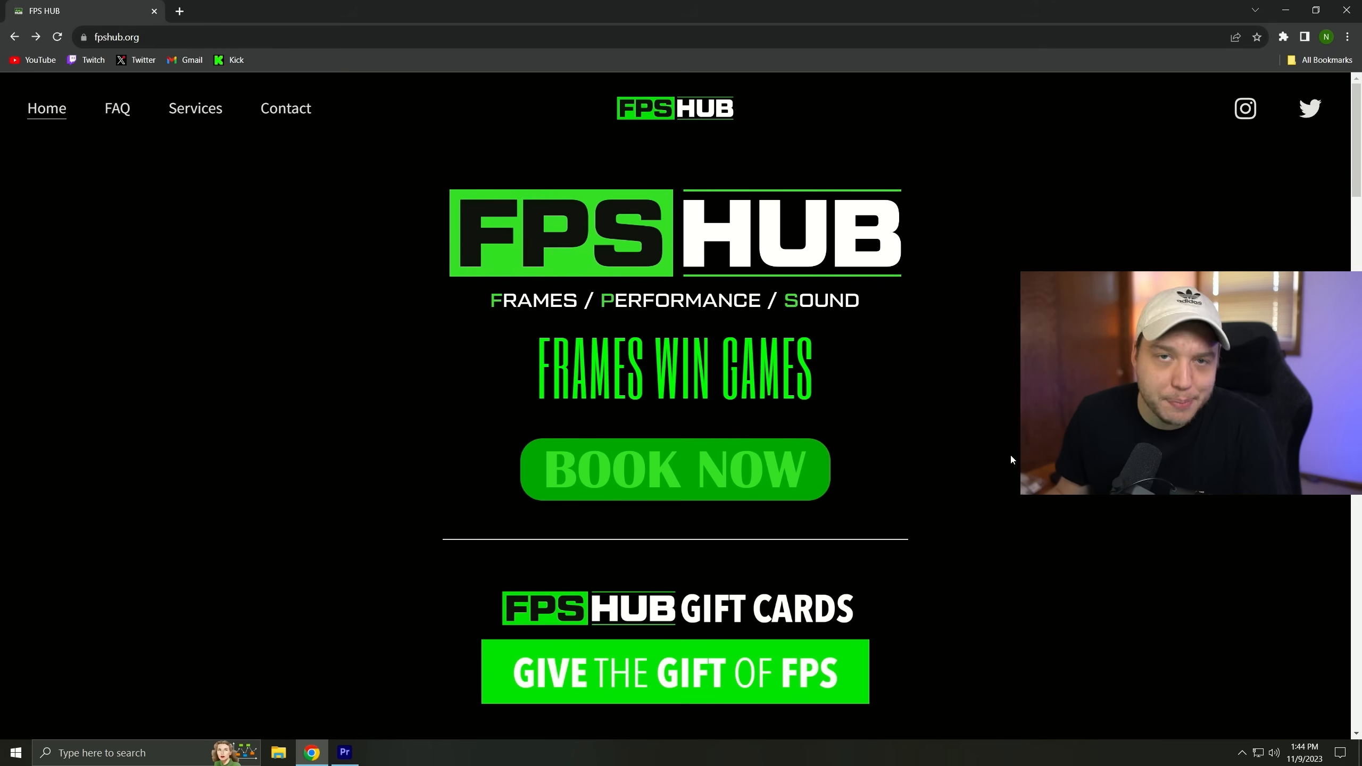
{"action": "scroll", "scroll_direction": "down", "scroll_amount": 3}
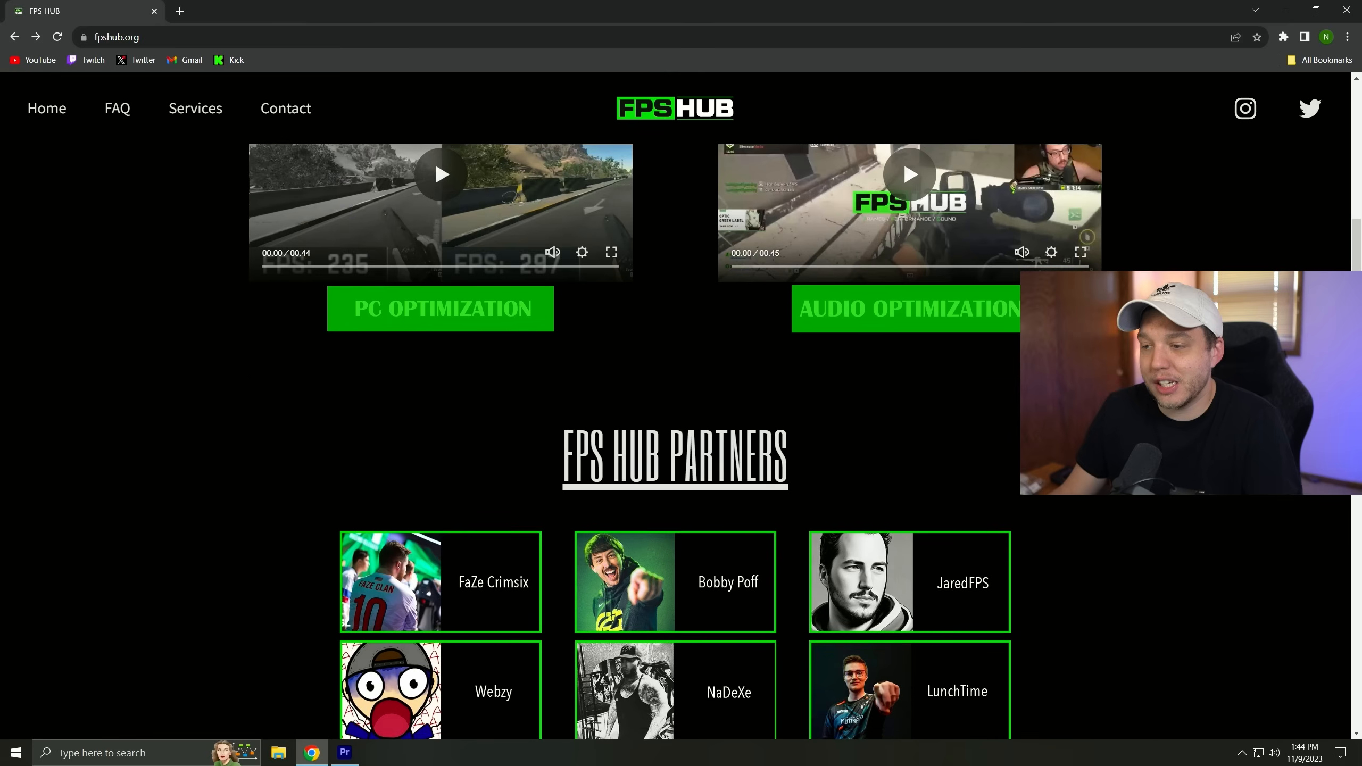
{"action": "scroll", "scroll_direction": "up", "scroll_amount": 3}
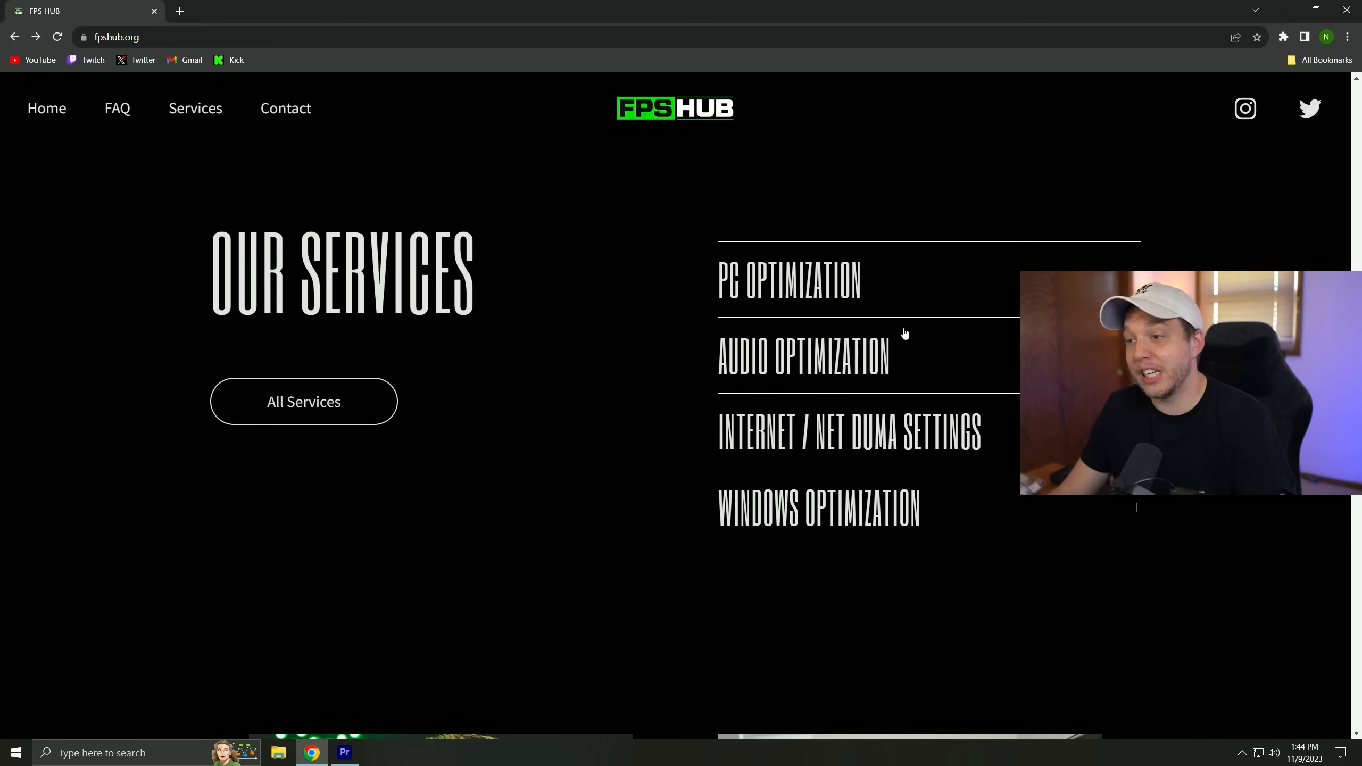